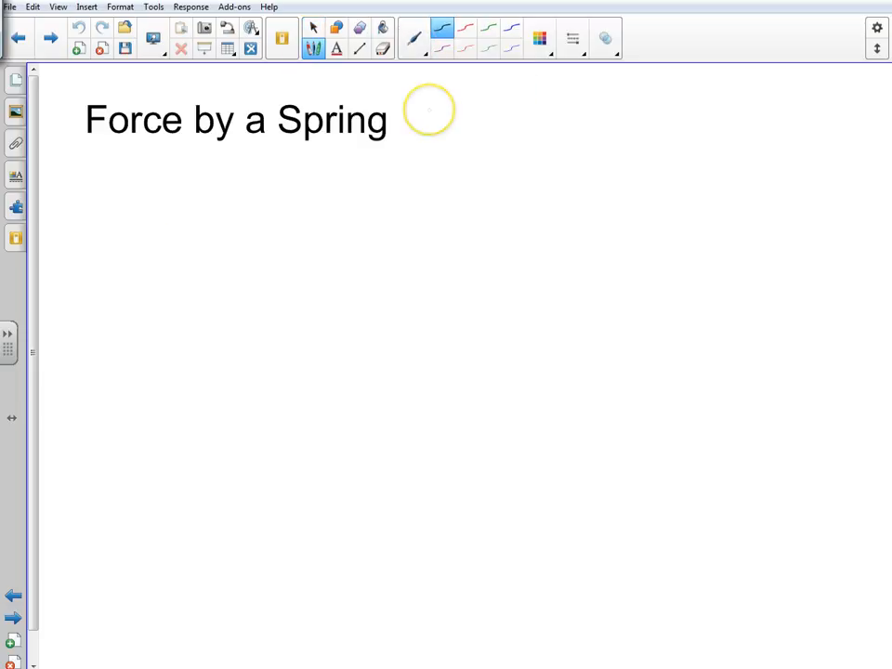
Draw a tightly compressed spring with a thicker pen under the title
click(442, 37)
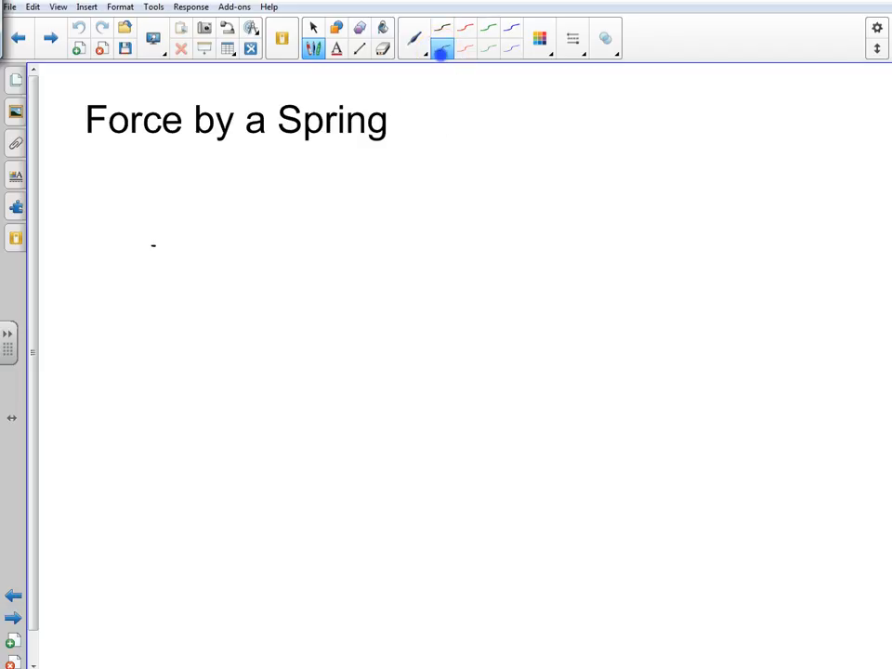
drag(149, 249, 171, 240)
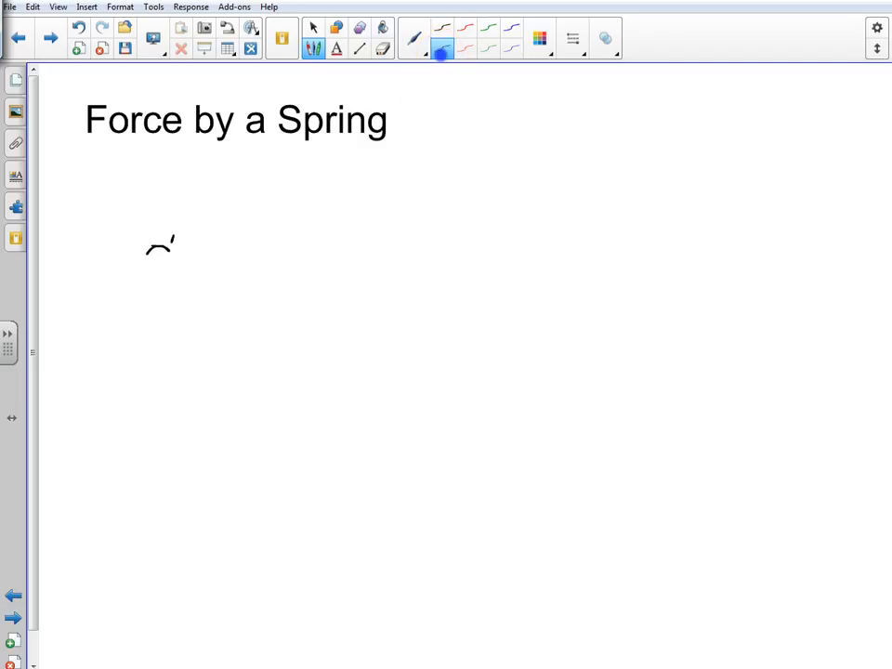
drag(164, 251, 219, 256)
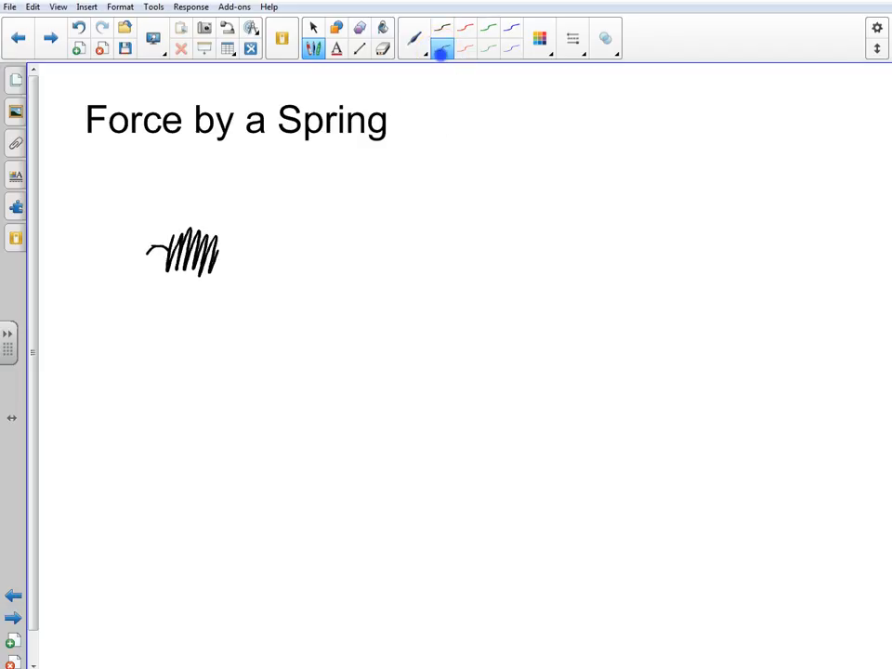
drag(219, 251, 286, 251)
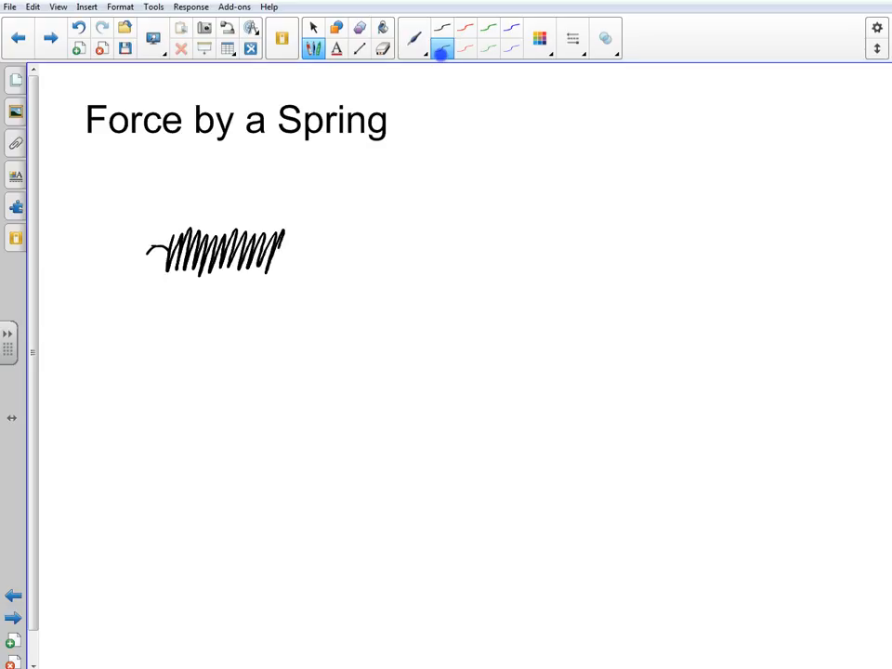
drag(279, 245, 301, 257)
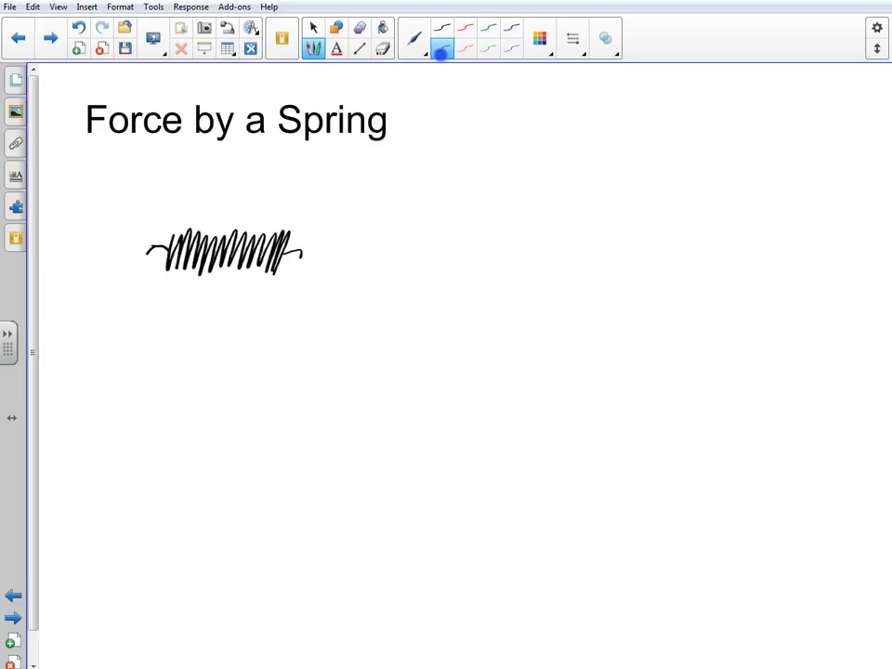
Draw a longer stretched spring with widely spaced coils below the compressed one
click(145, 357)
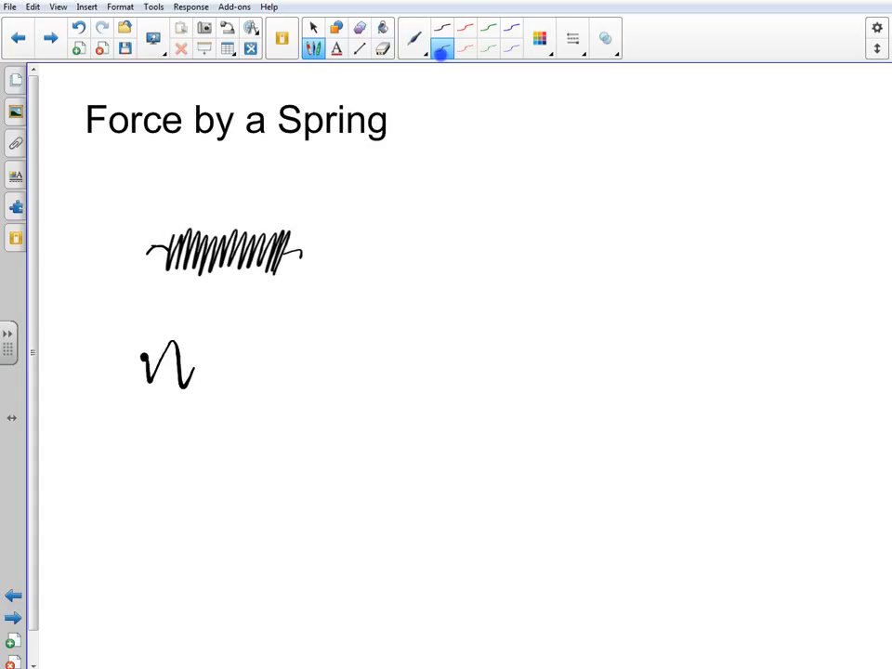
drag(186, 362, 381, 371)
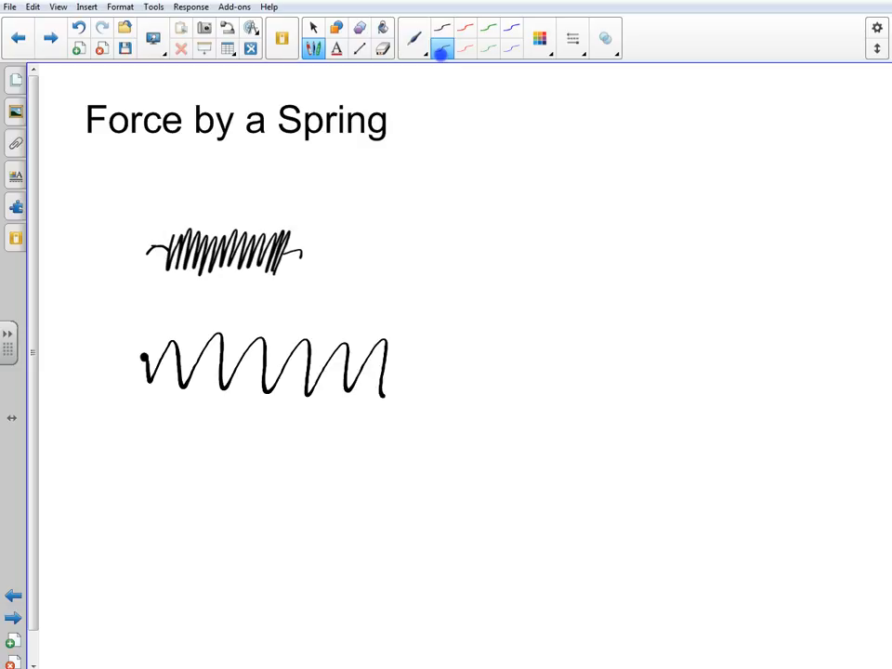
drag(386, 368, 498, 368)
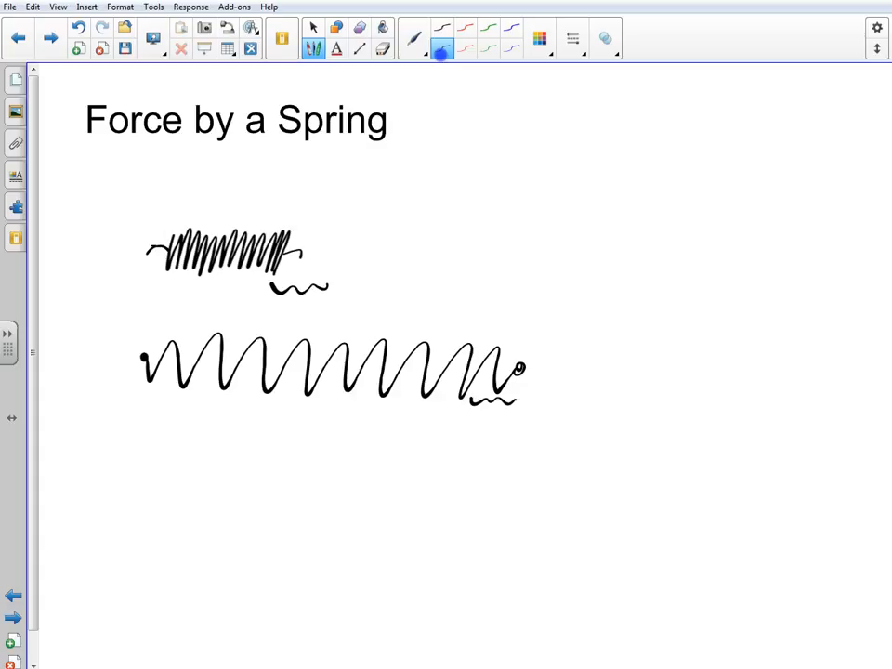
Mark the stretch x and force F under the springs and add force arrows at their ends
drag(293, 297, 312, 312)
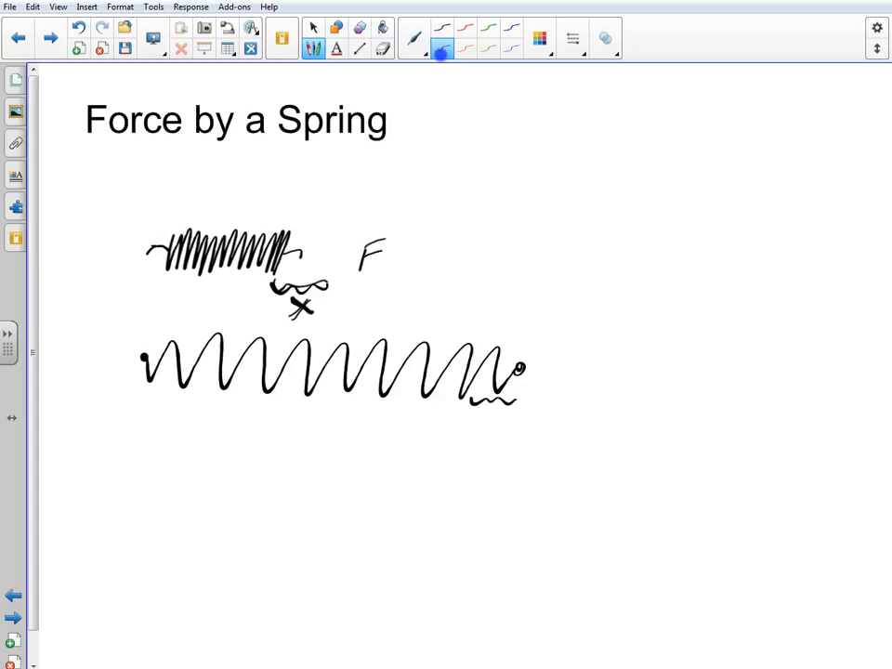
drag(275, 400, 307, 442)
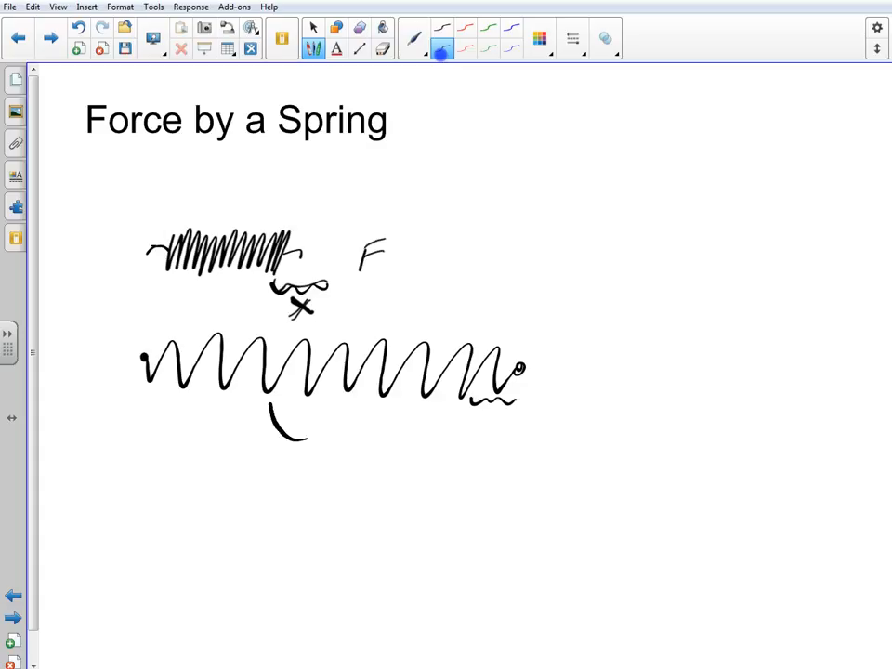
drag(270, 418, 520, 418)
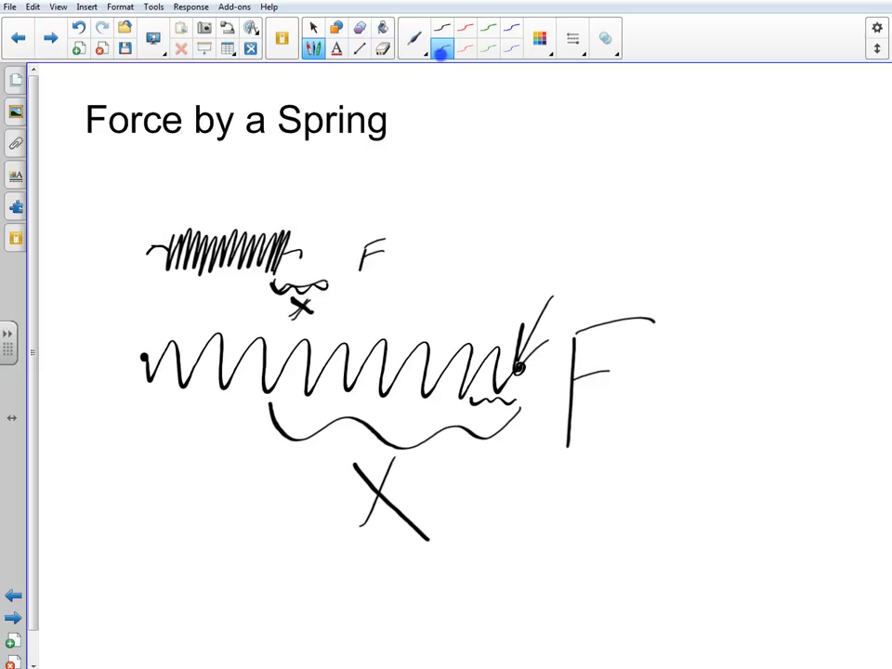
drag(431, 186, 457, 165)
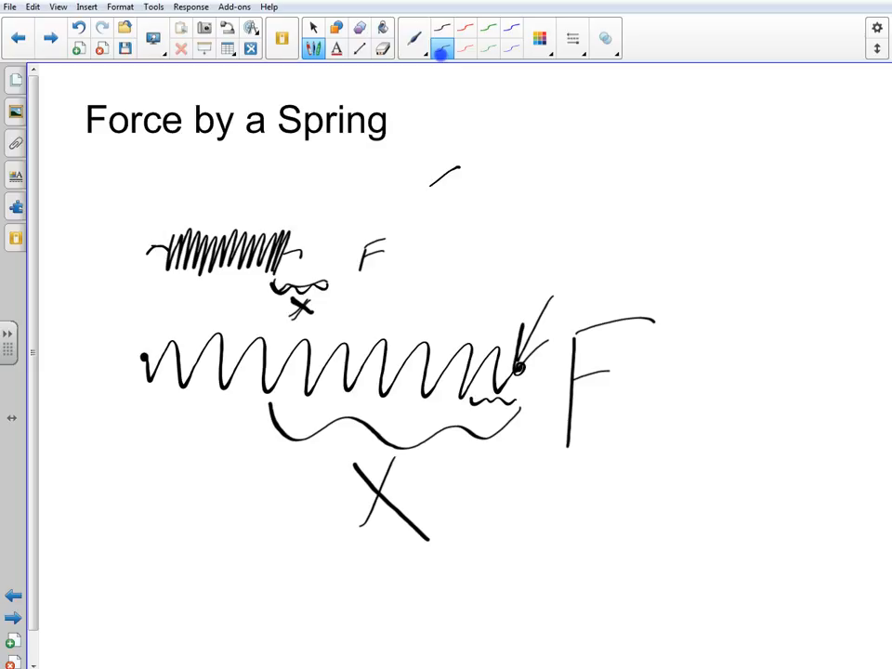
drag(455, 167, 387, 223)
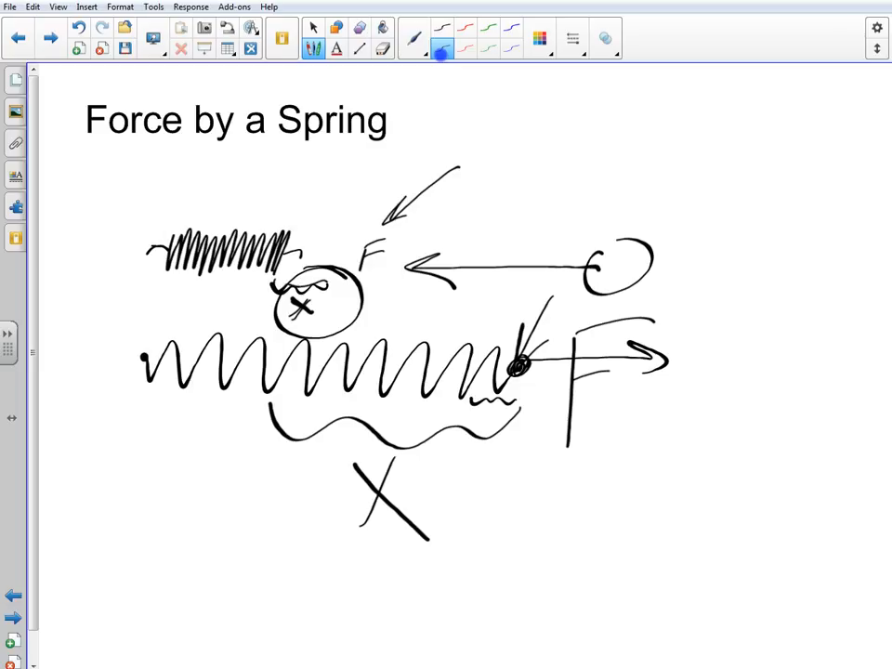
Write F_s = x below the diagrams and start a hanging spring at the upper right
drag(558, 474, 567, 585)
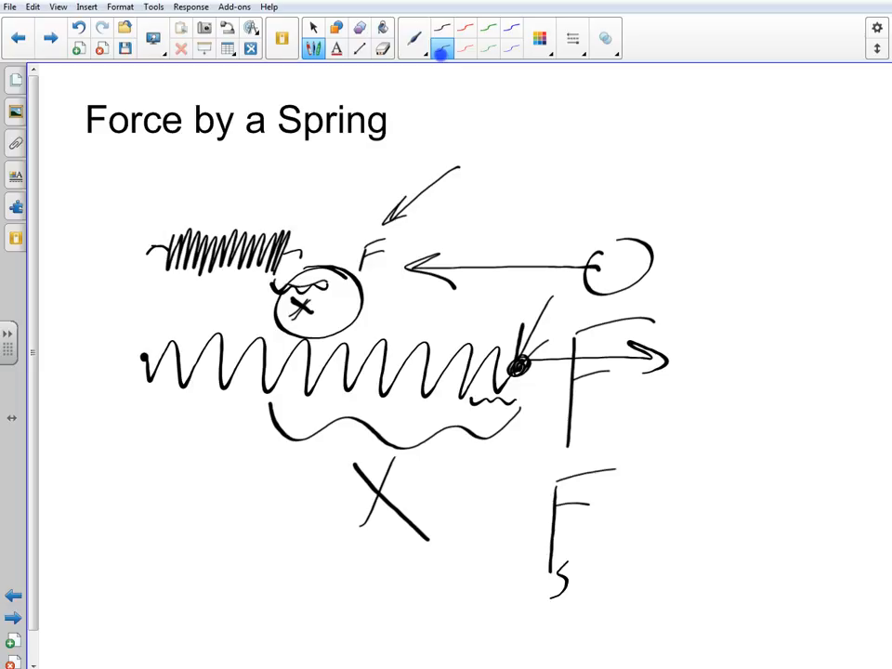
drag(604, 520, 632, 539)
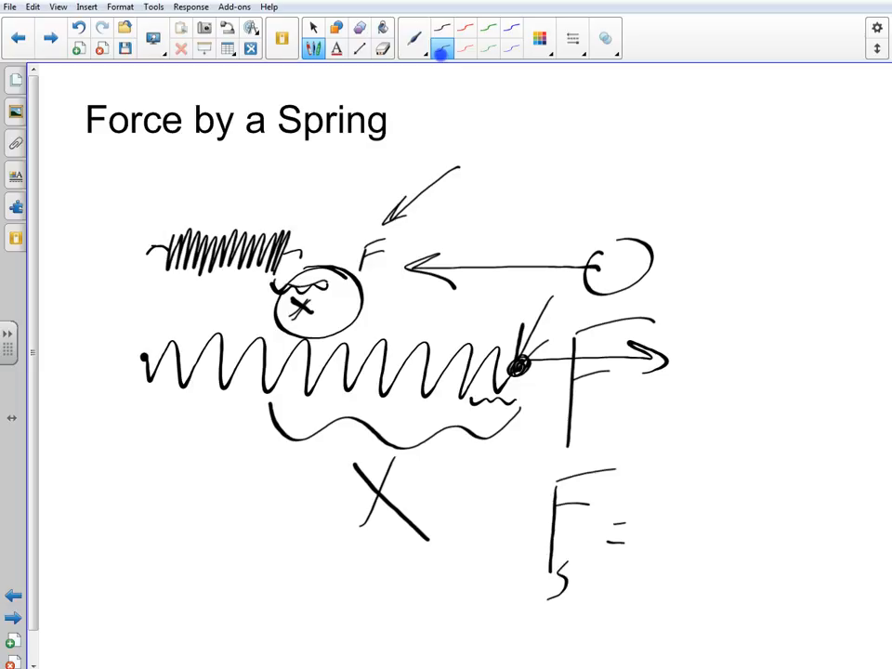
drag(740, 498, 716, 553)
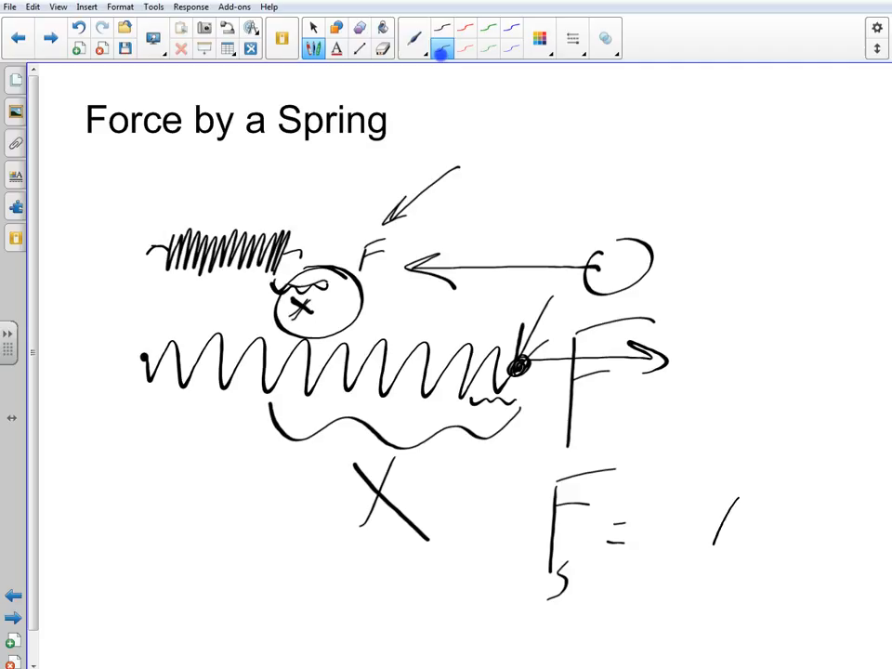
drag(706, 498, 744, 548)
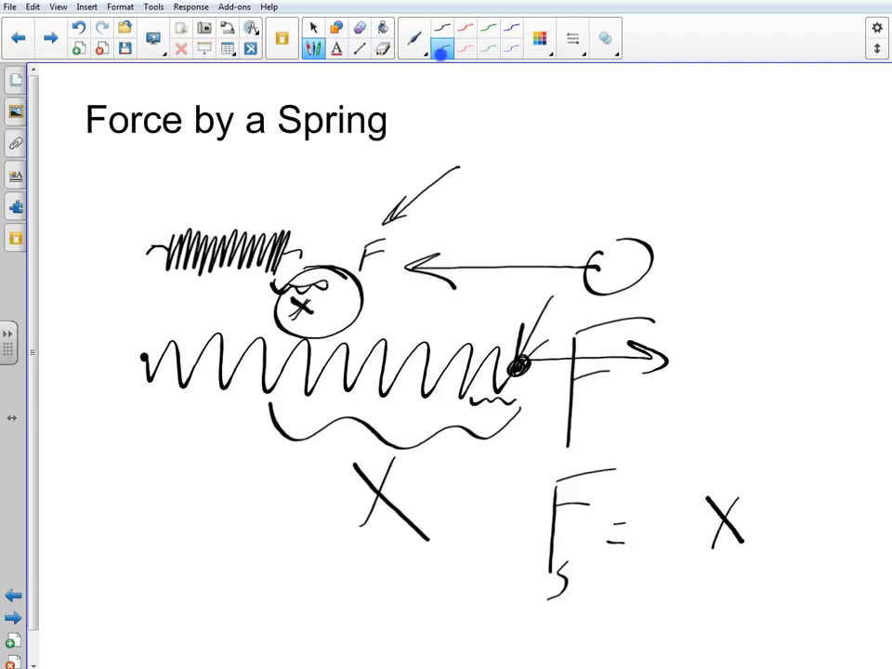
drag(296, 149, 296, 190)
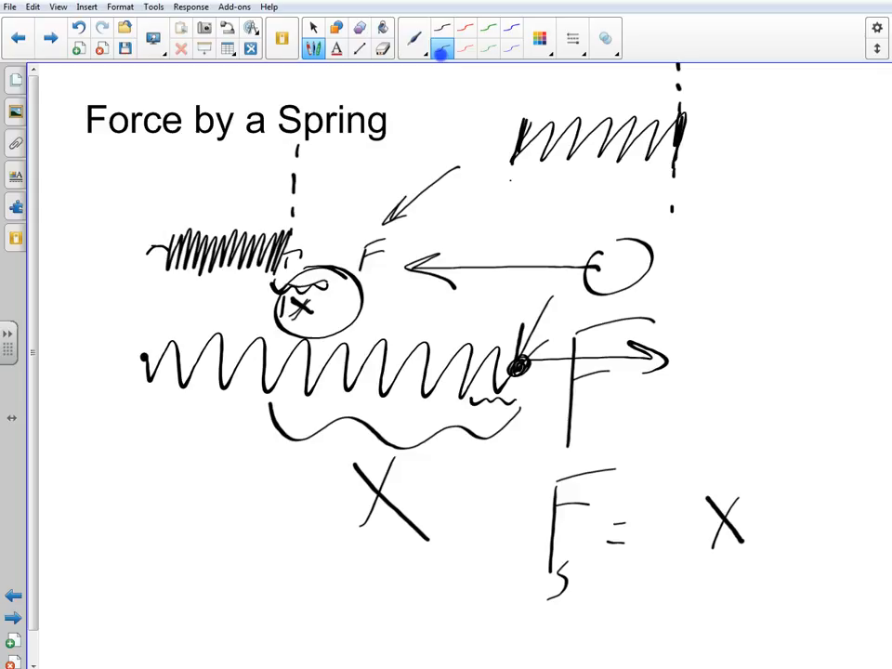
Draw a stretched spring with a hanging mass, insert k into F_s = kx and label it SPRING
drag(781, 130, 678, 130)
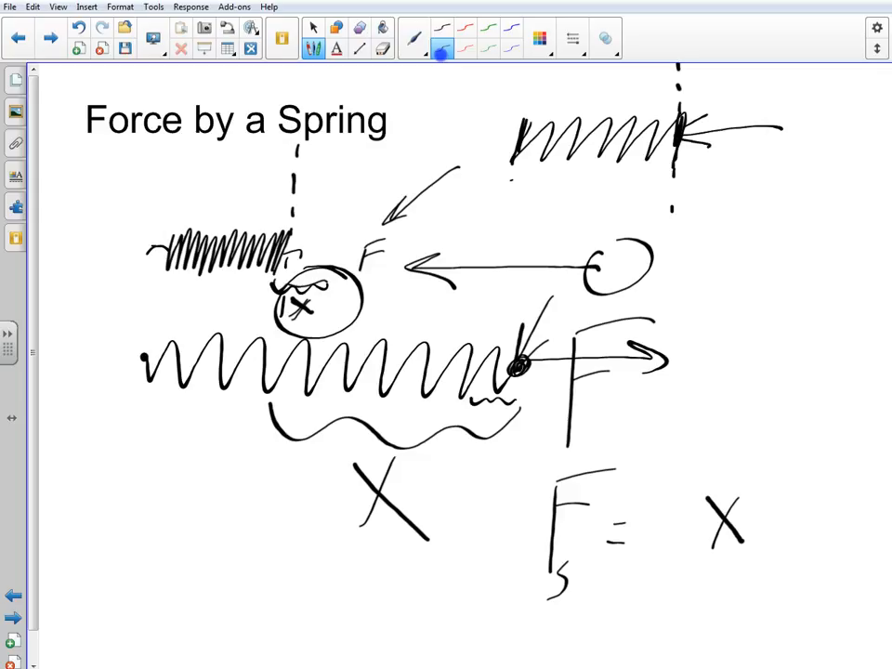
drag(506, 182, 542, 237)
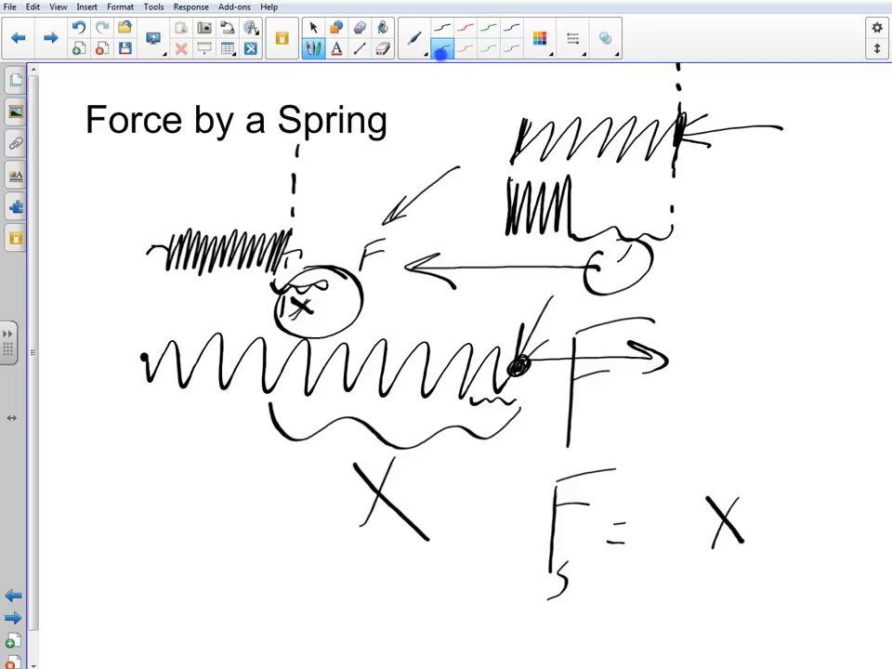
drag(613, 242, 641, 269)
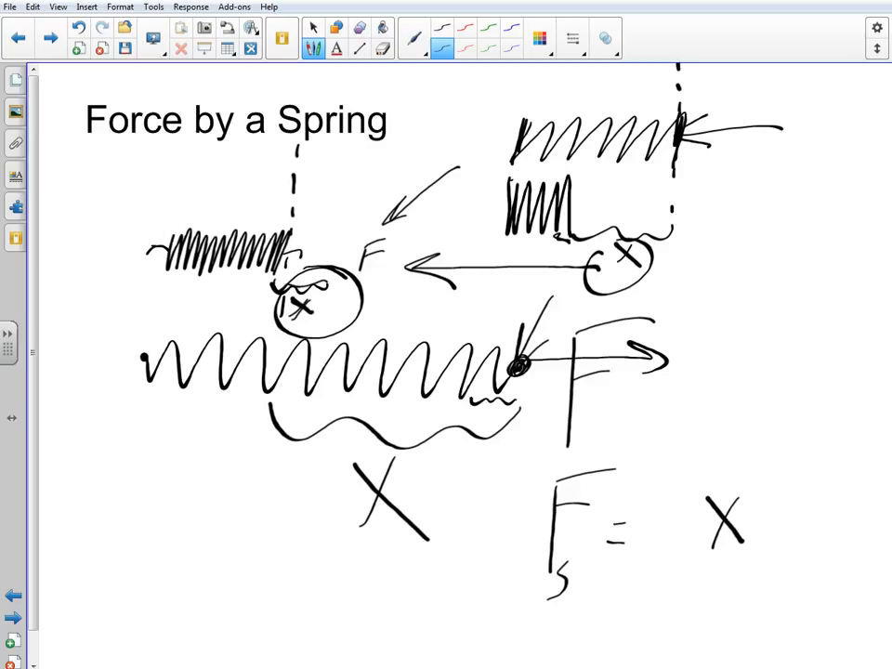
drag(502, 106, 585, 89)
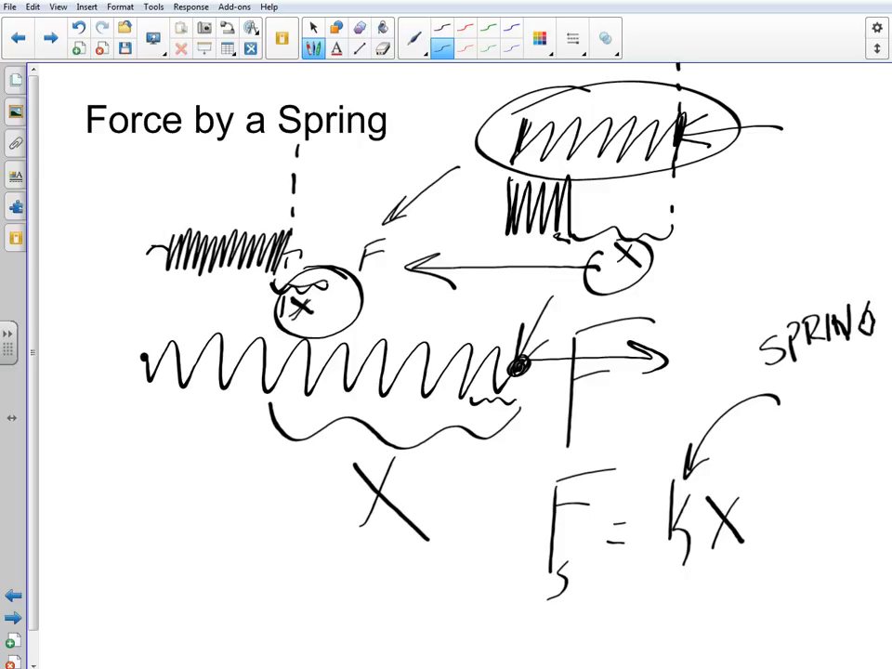
Write 'const' under the SPRING label so k reads spring constant
drag(780, 363, 855, 391)
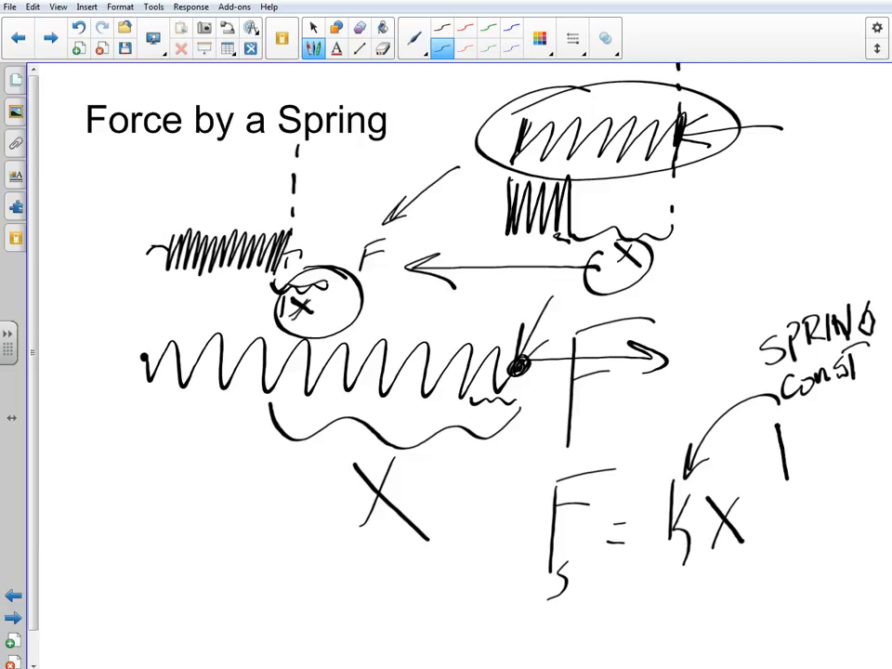
drag(784, 418, 827, 474)
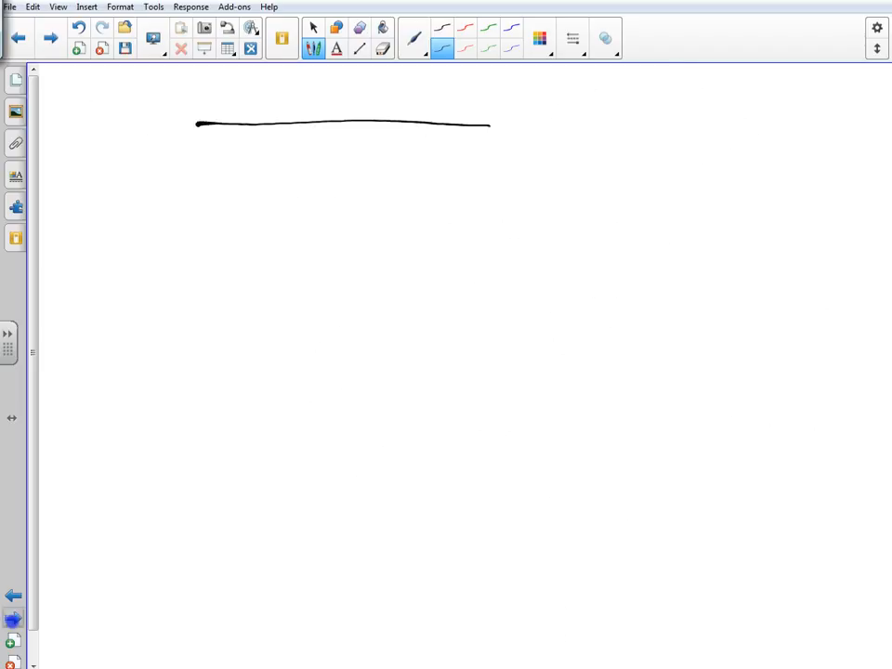
Draw a relaxed hanging spring with a dashed level line and a second ceiling line
drag(313, 126, 357, 152)
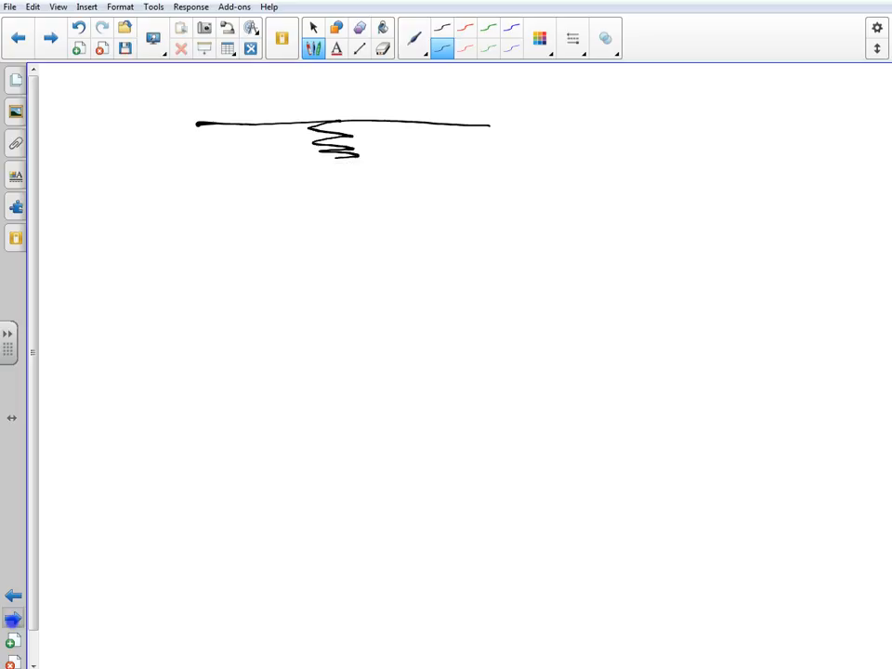
drag(335, 148, 325, 223)
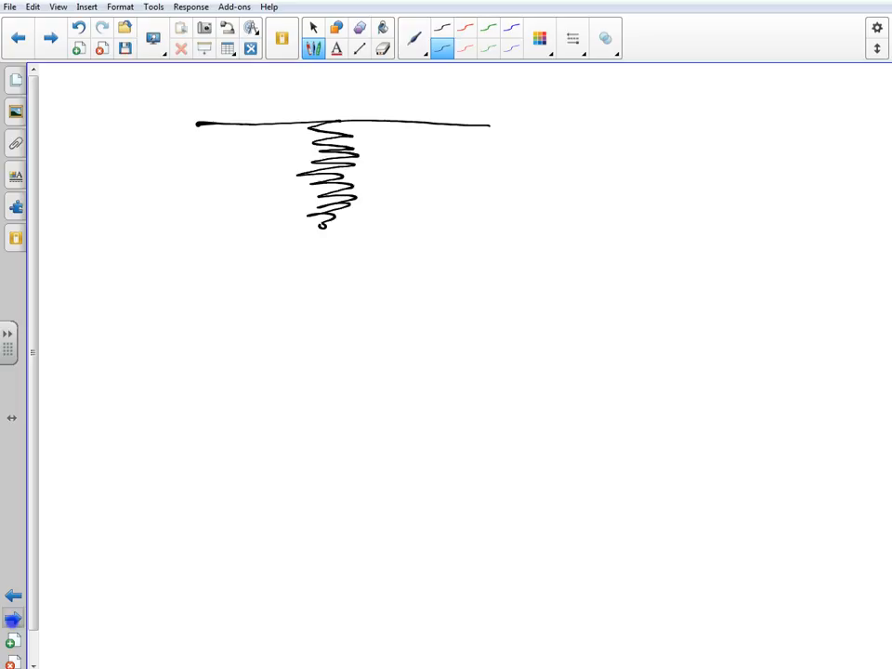
drag(320, 223, 325, 232)
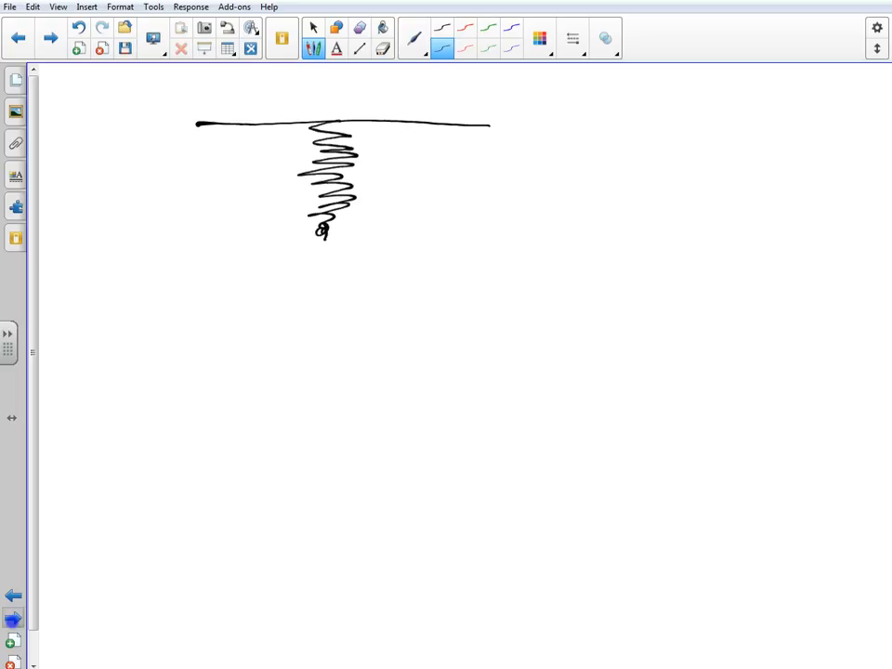
drag(357, 226, 379, 227)
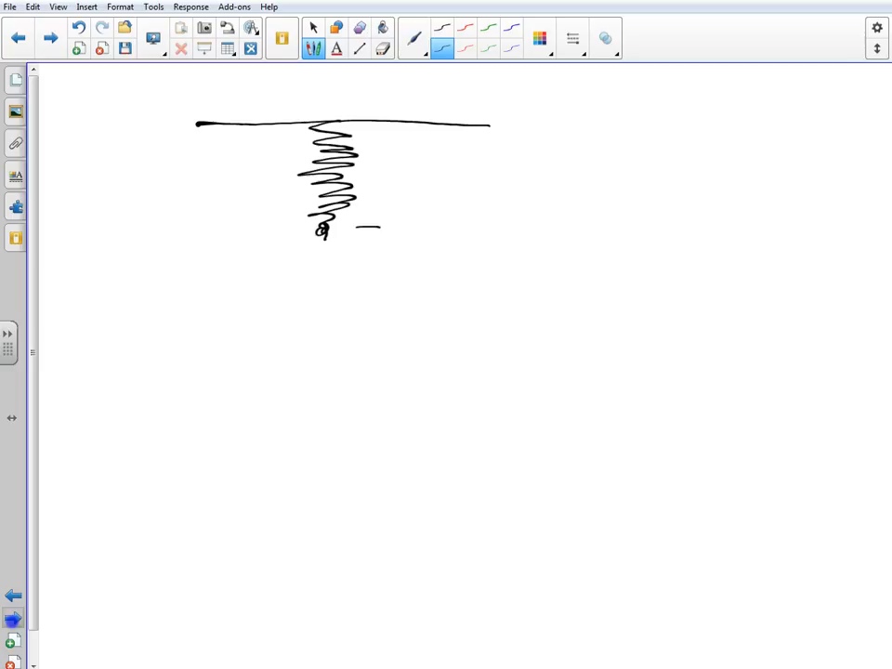
drag(356, 227, 509, 223)
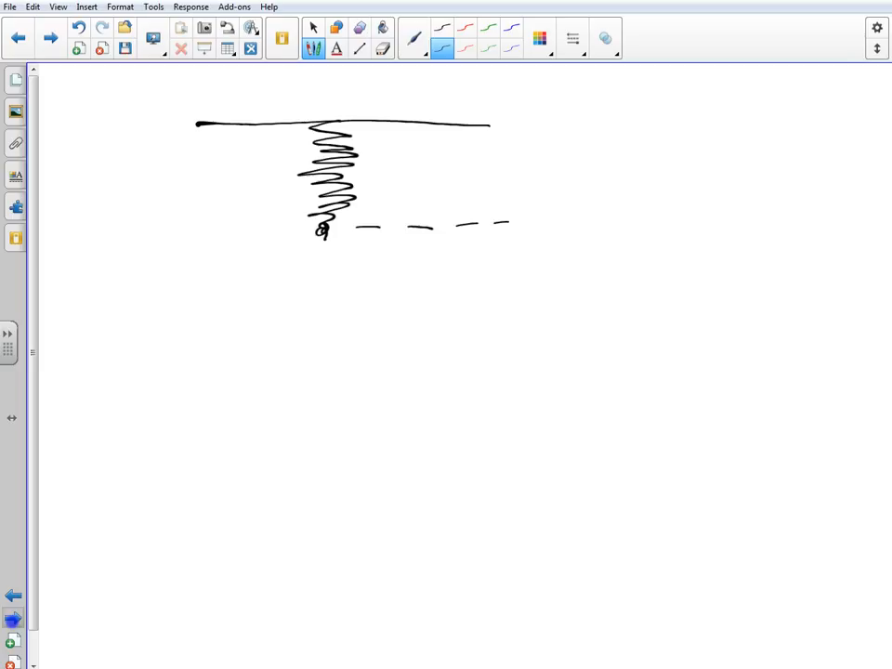
drag(523, 119, 723, 119)
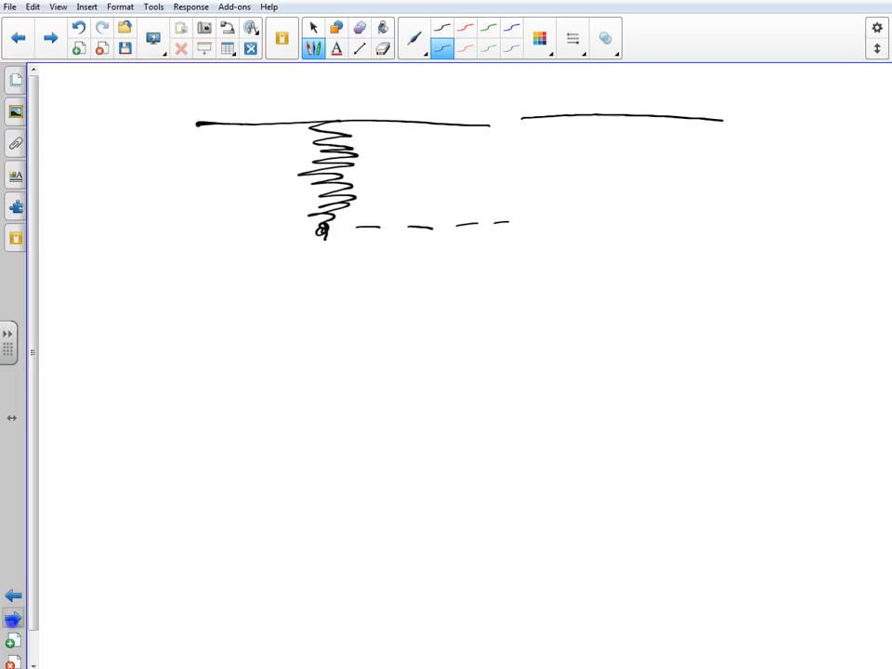
drag(576, 127, 632, 106)
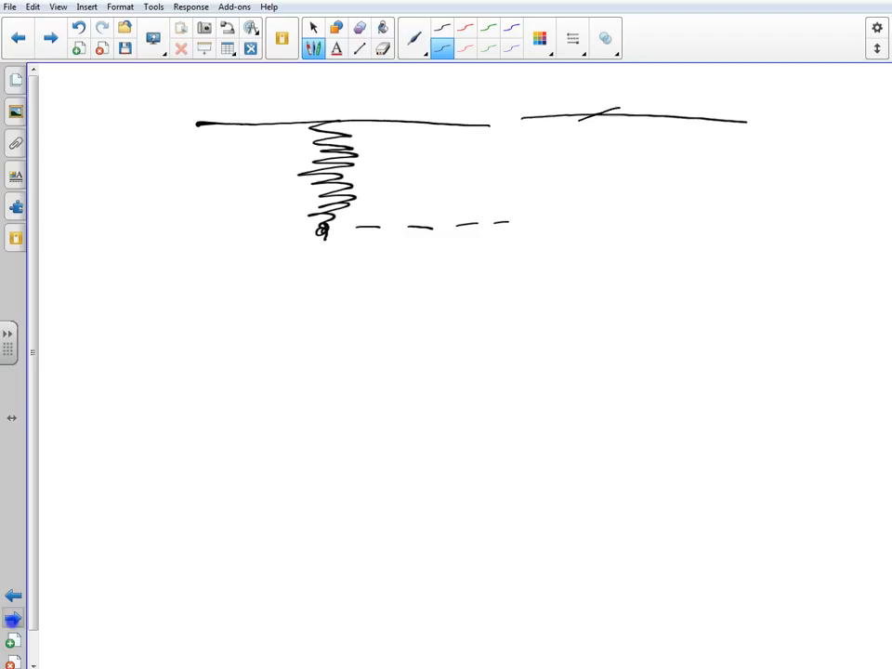
Draw the stretched spring holding mass m, brace its stretch and label it x
drag(603, 121, 603, 325)
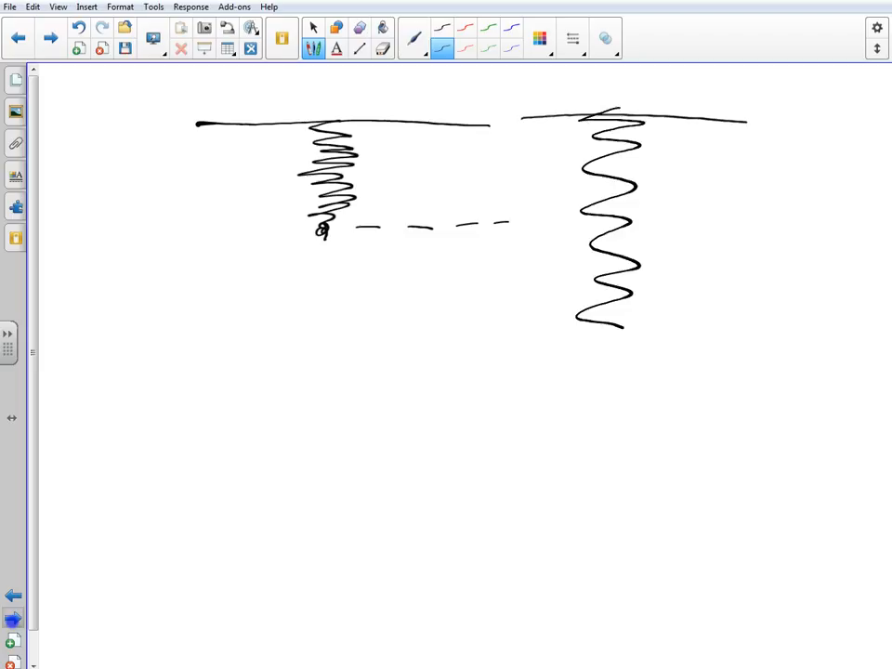
drag(610, 325, 594, 381)
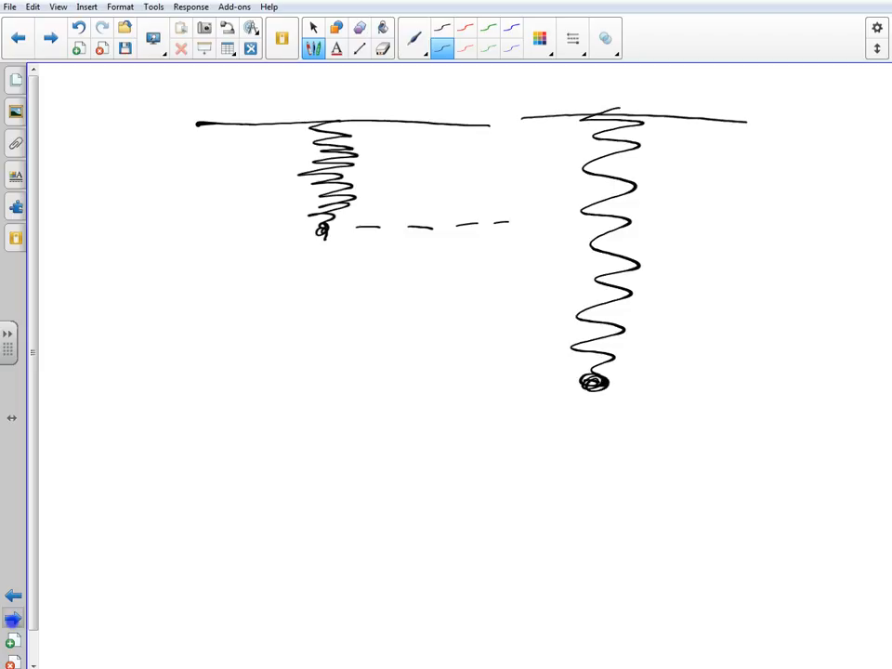
drag(557, 390, 651, 455)
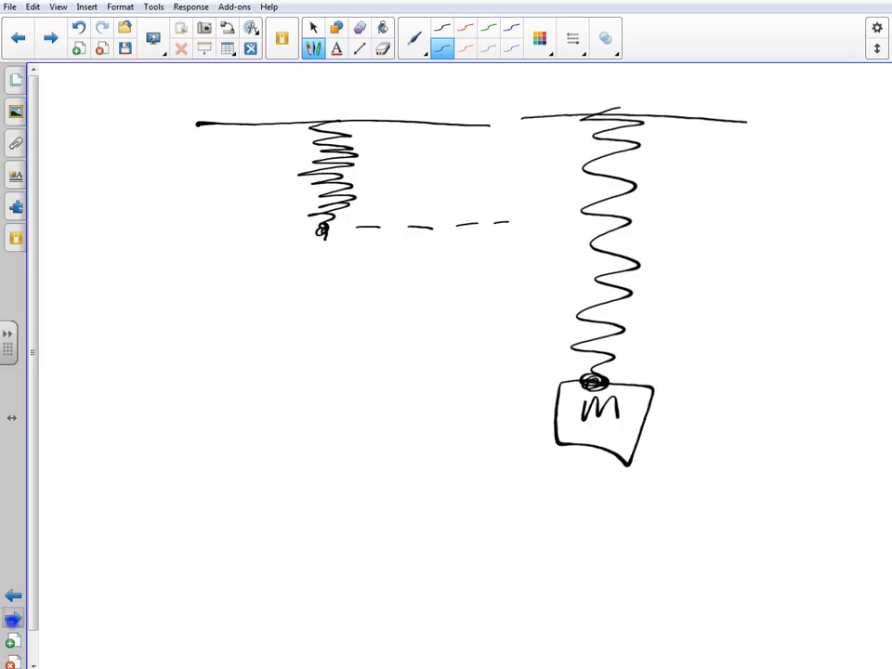
drag(520, 220, 692, 208)
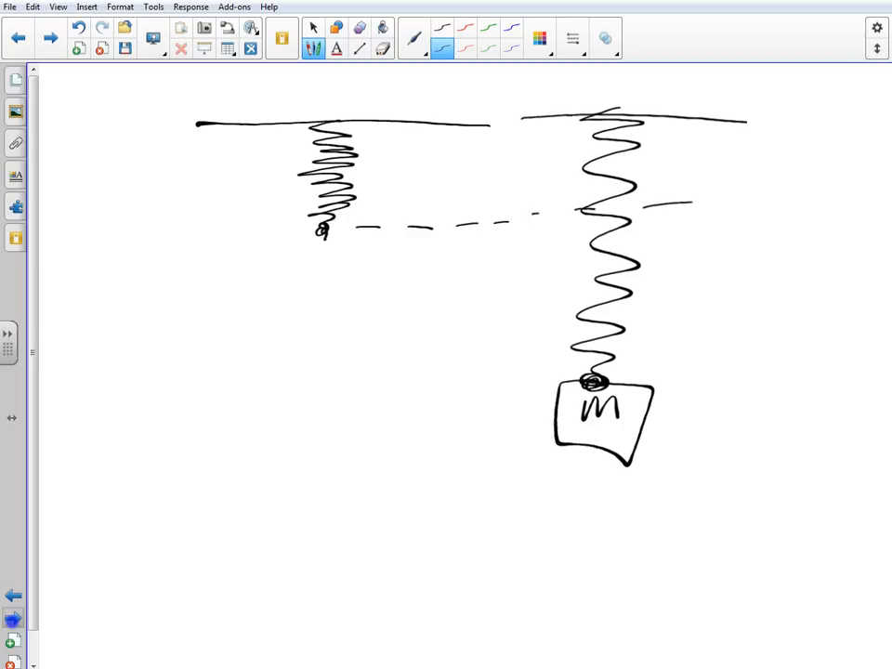
drag(678, 204, 684, 384)
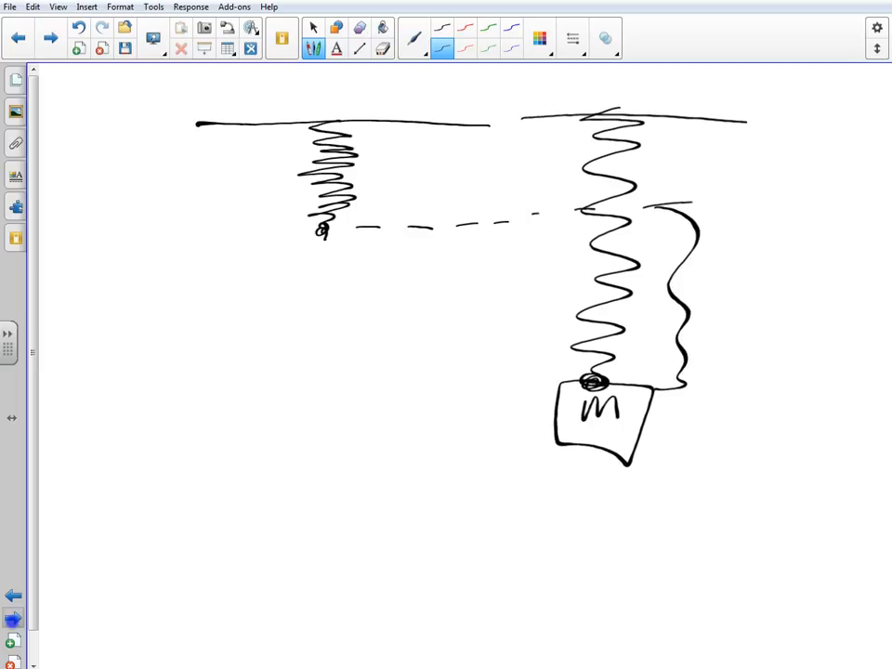
drag(706, 293, 743, 335)
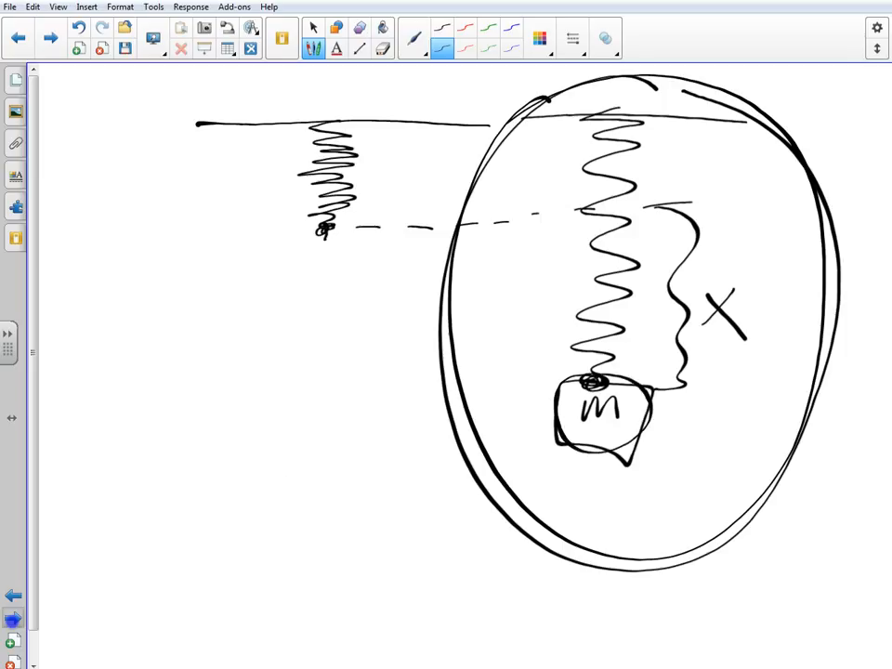
Add a downward mg arrow and an upward F_s = kx arrow on the mass
drag(282, 468, 271, 612)
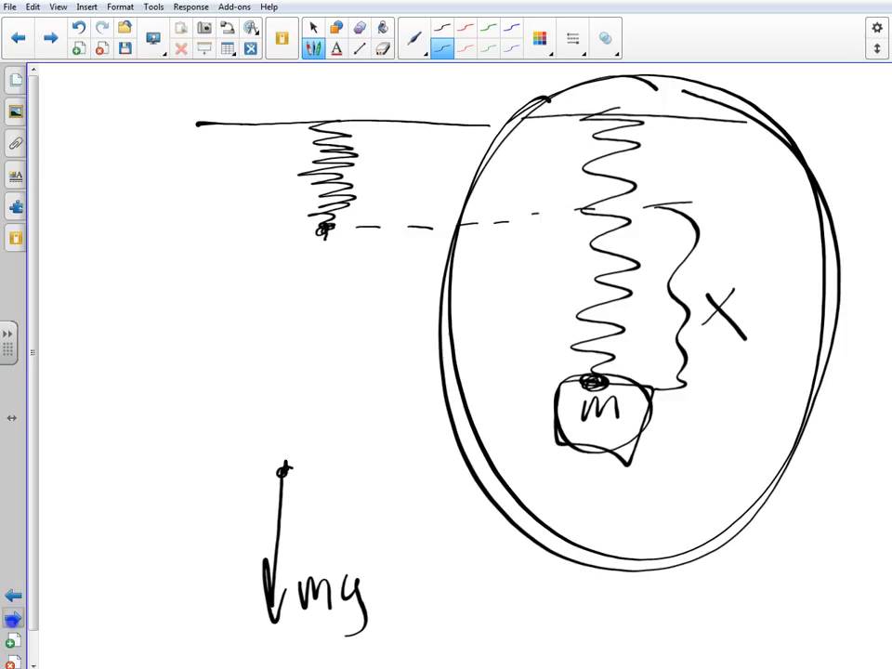
drag(288, 465, 290, 334)
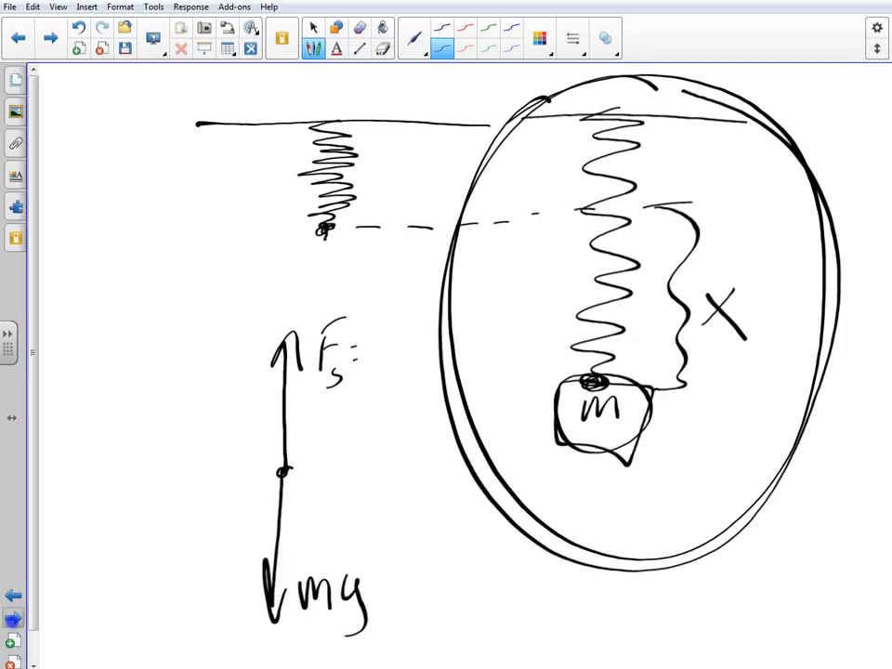
text(kx)
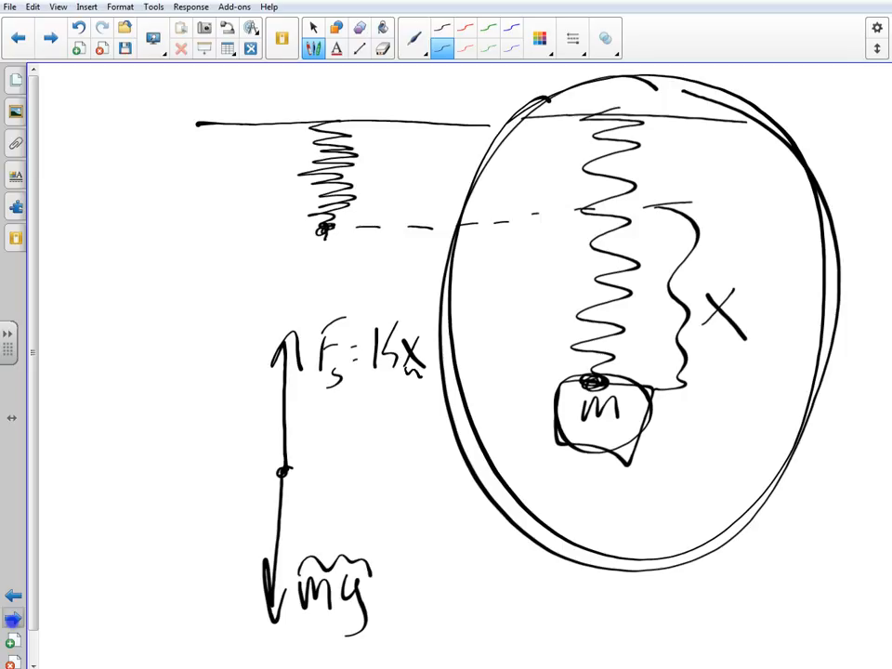
drag(388, 384, 390, 435)
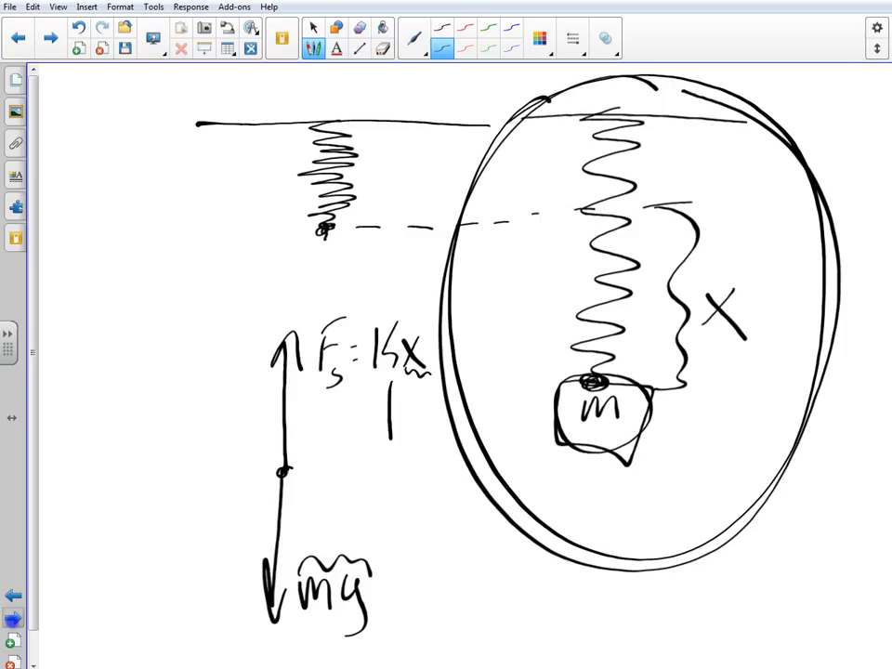
drag(390, 446, 391, 381)
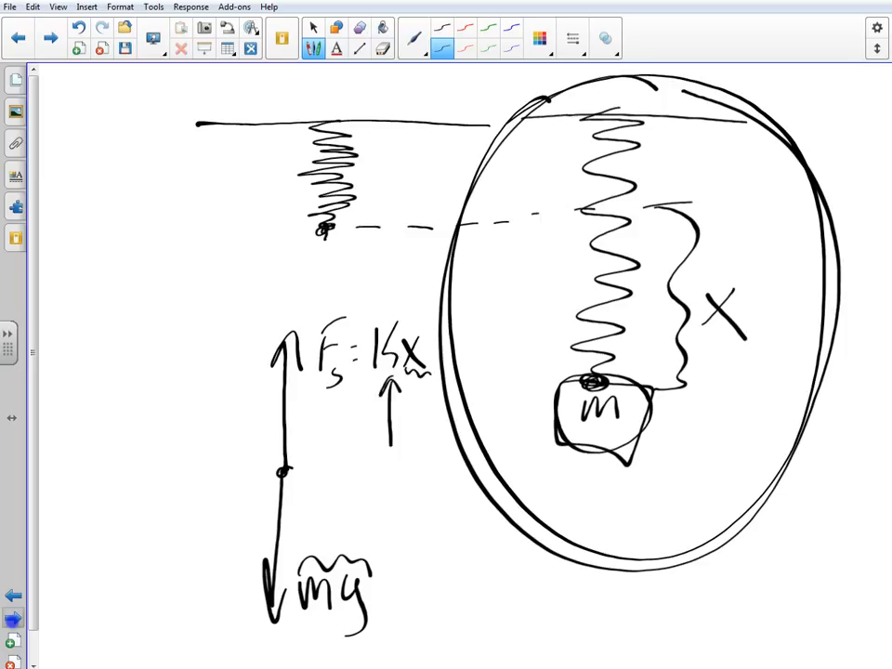
Write the force balance kx = mg beside the diagram
drag(89, 316, 89, 368)
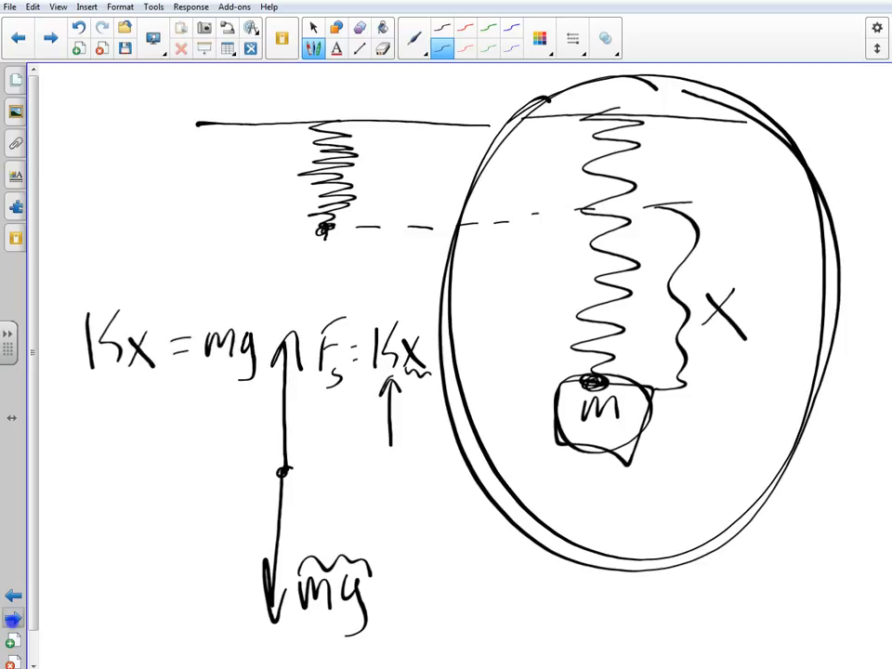
drag(89, 446, 190, 455)
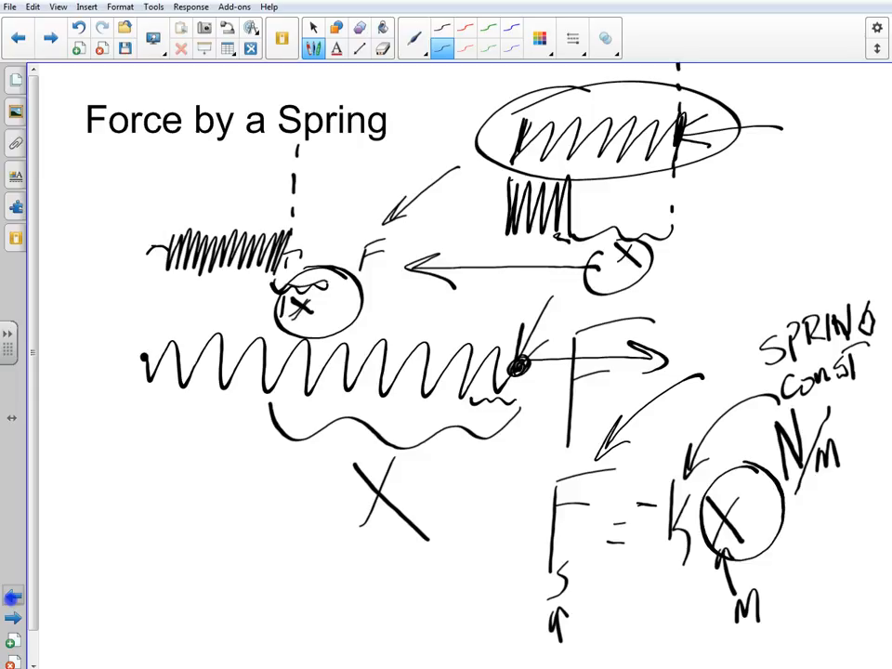
Scroll to the empty space below the F = -kx equation
scroll(up, 3)
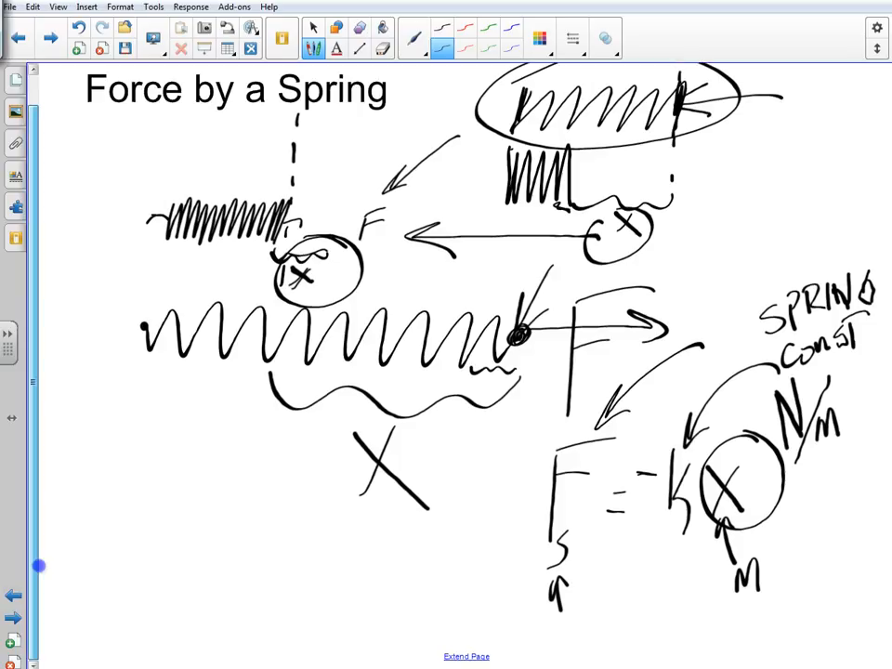
scroll(down, 3)
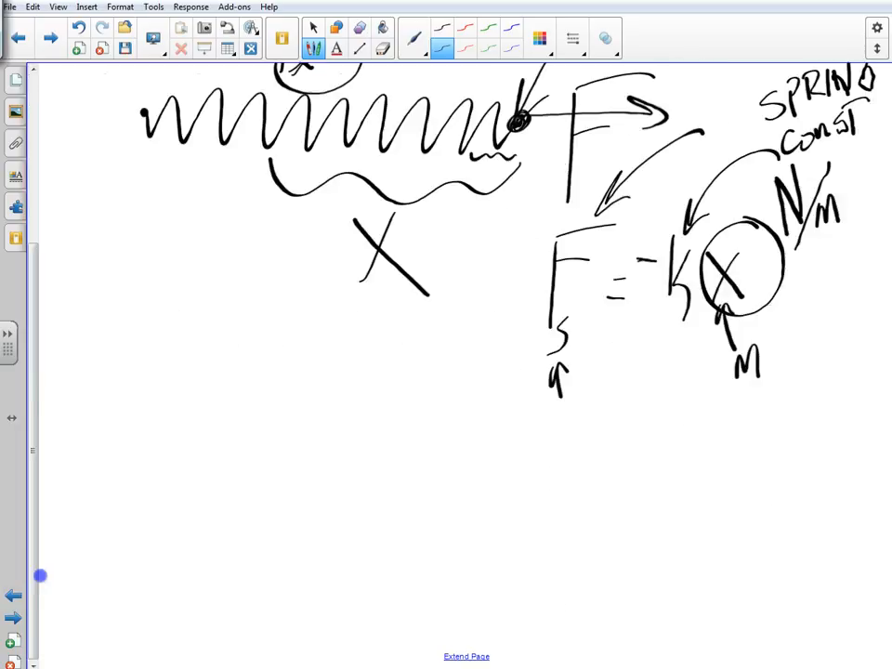
Draw a wall, floor and compressed spring with mass m and a rightward arrow
drag(218, 381, 217, 517)
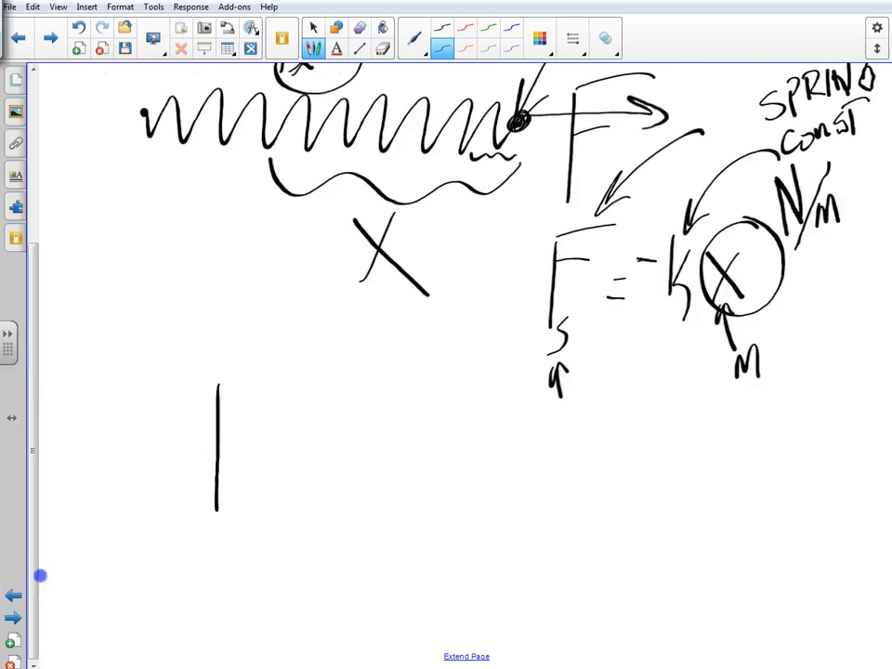
drag(219, 520, 554, 527)
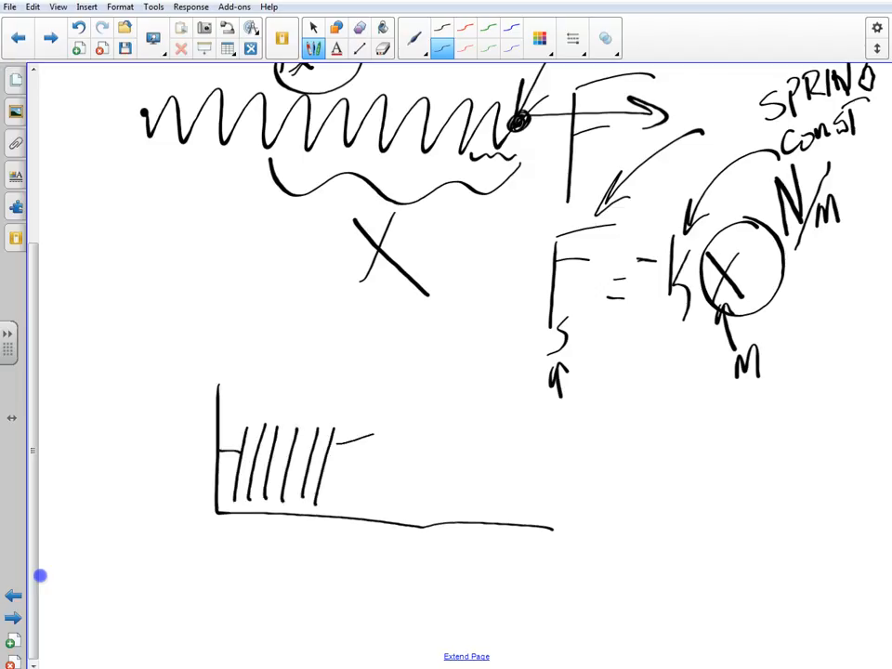
drag(339, 431, 381, 505)
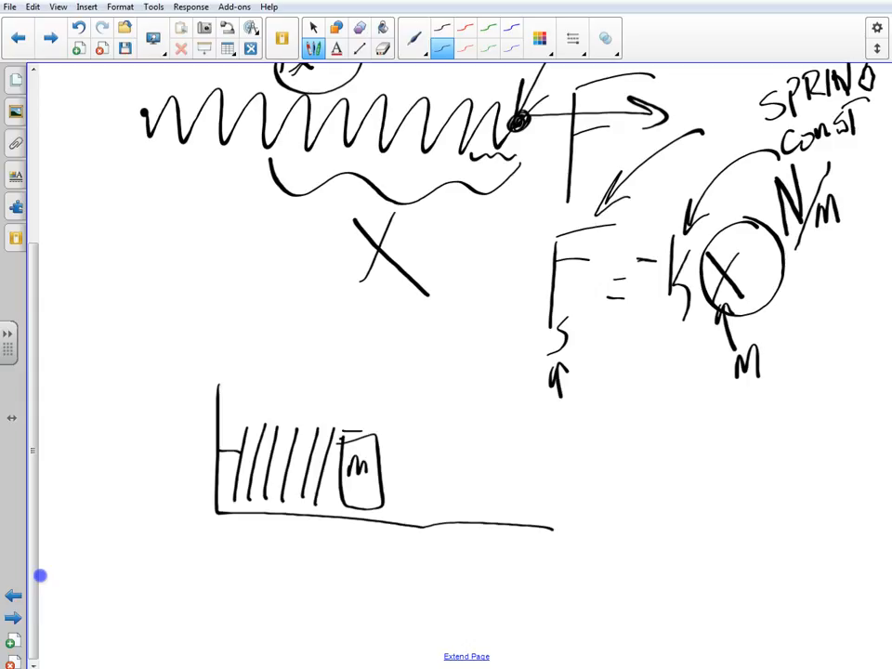
drag(381, 431, 530, 431)
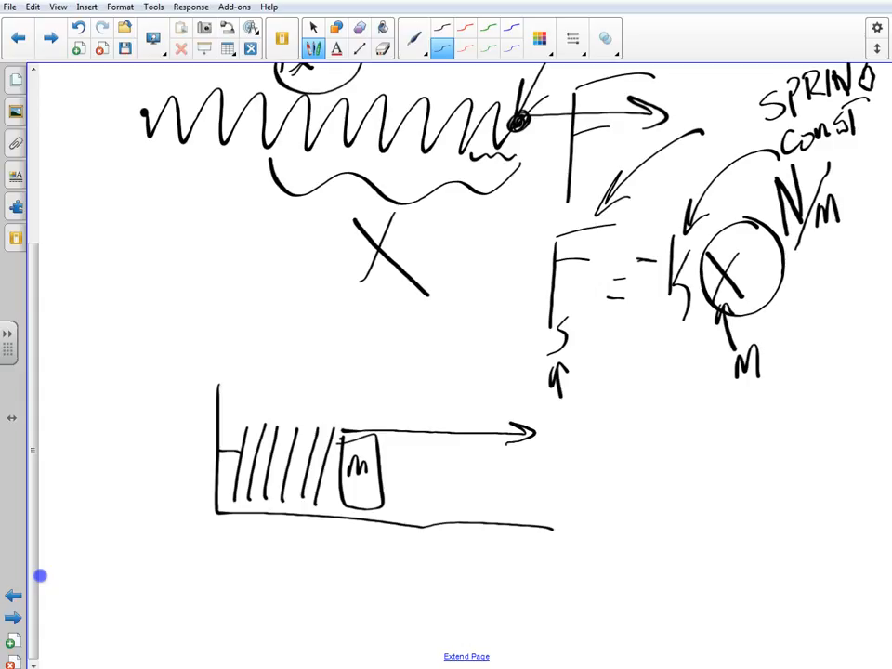
Draw the stretched wall-spring-mass below, brace the stretch x and write F_s = -kx
drag(211, 530, 554, 623)
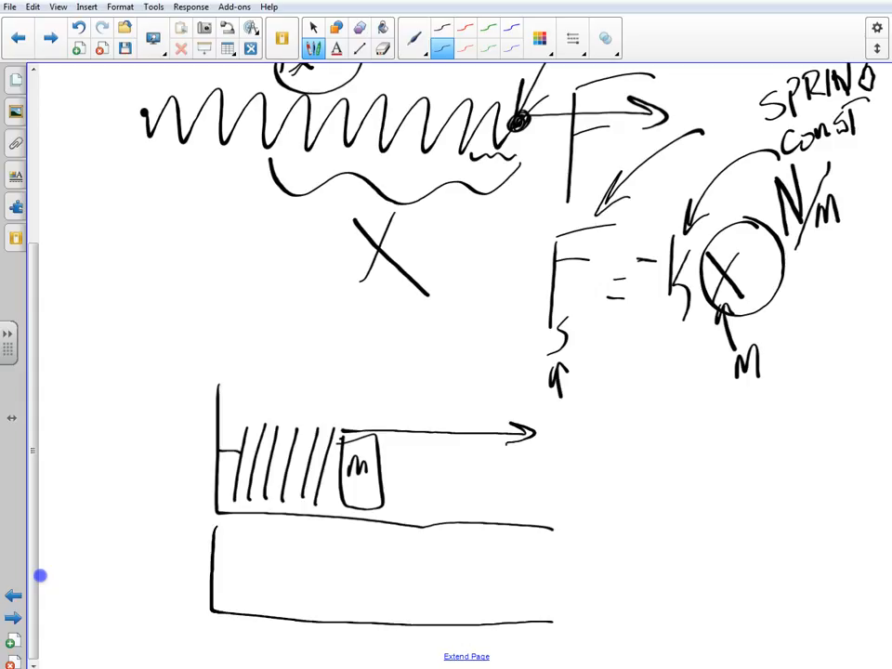
drag(219, 554, 315, 609)
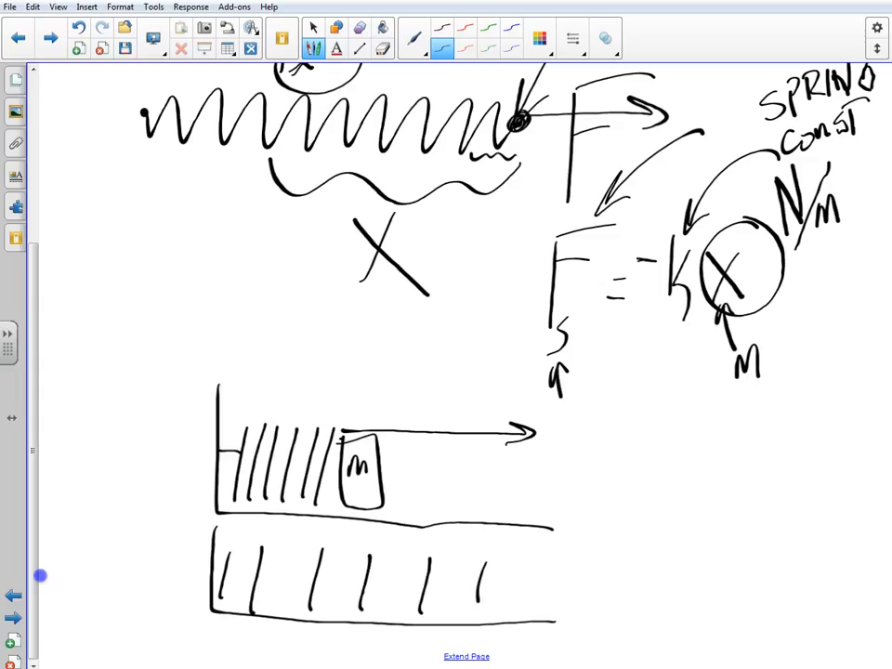
drag(484, 558, 558, 613)
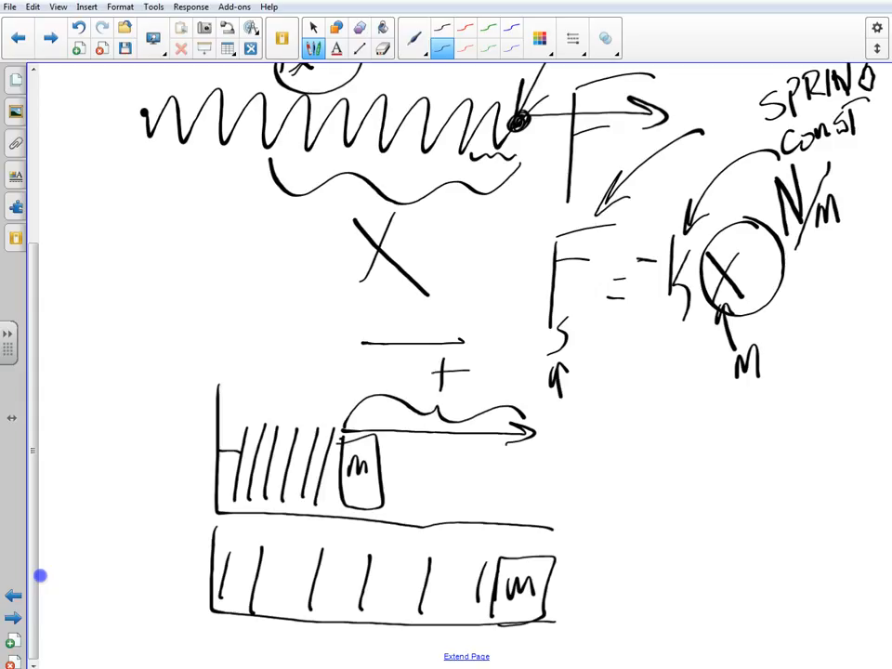
drag(363, 344, 465, 341)
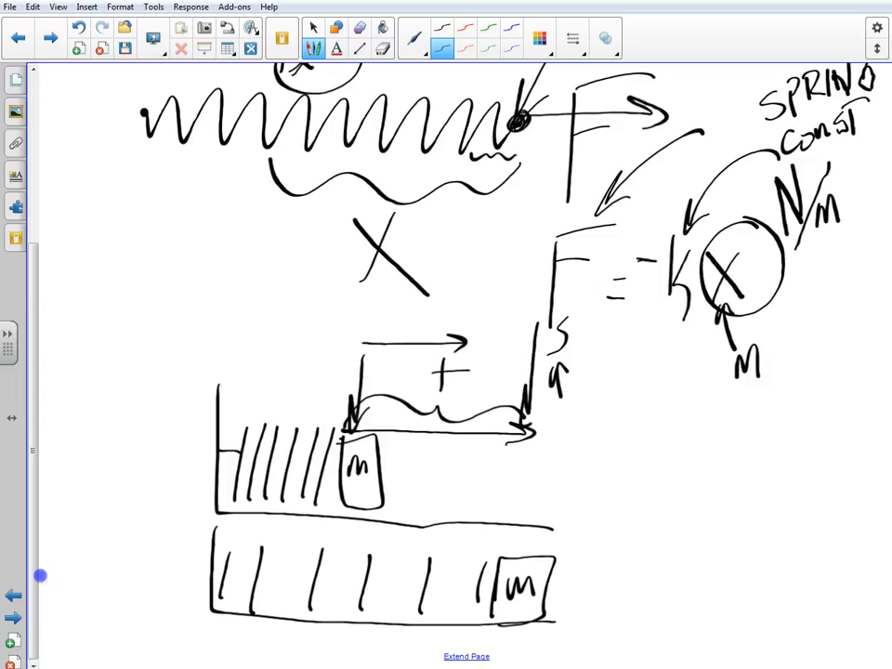
drag(529, 437, 520, 548)
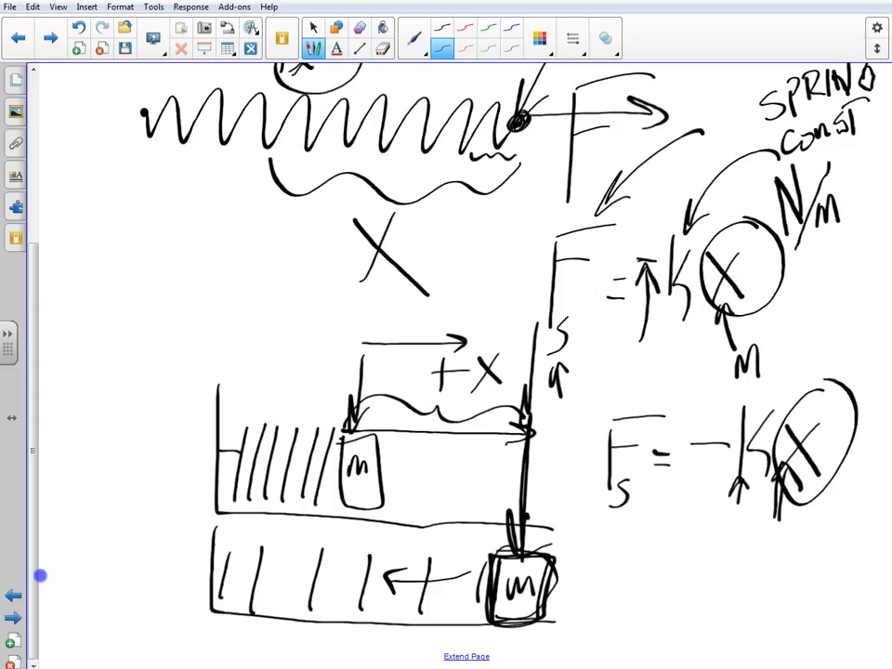
Sketch a small spring with its x span and arrowheads, and circle F_s = -kx
drag(85, 342, 148, 338)
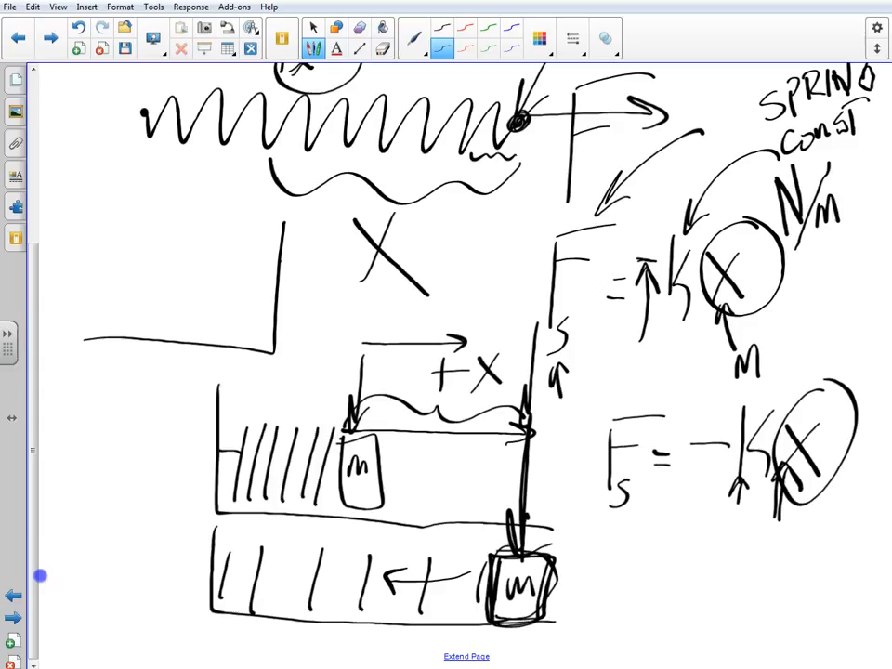
drag(139, 279, 270, 298)
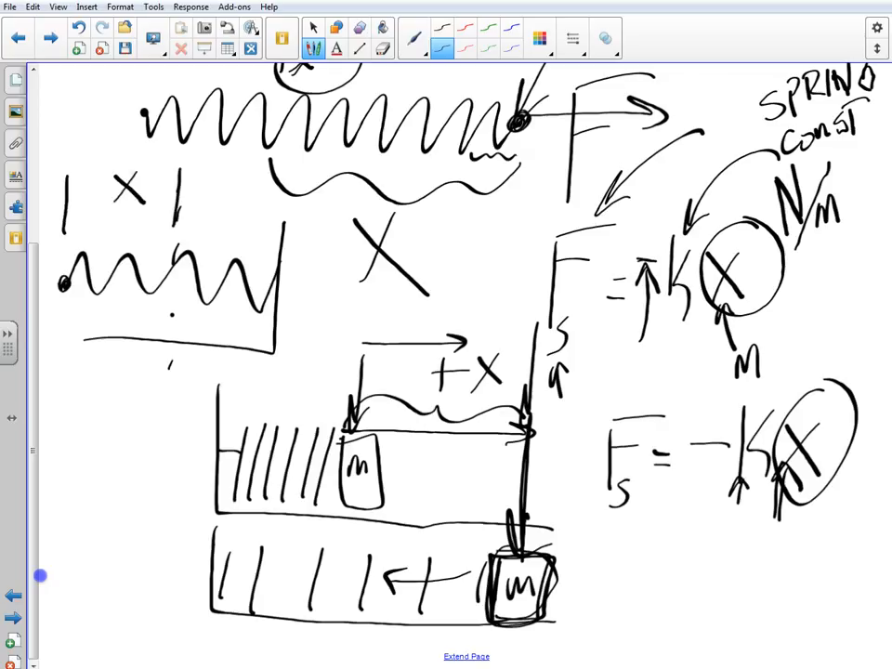
drag(83, 189, 182, 195)
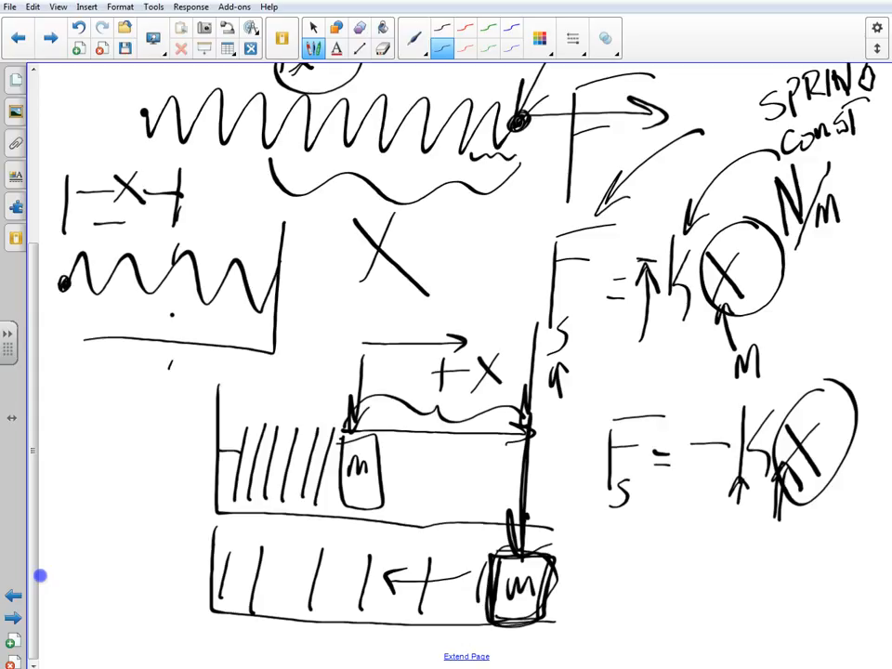
drag(195, 227, 263, 227)
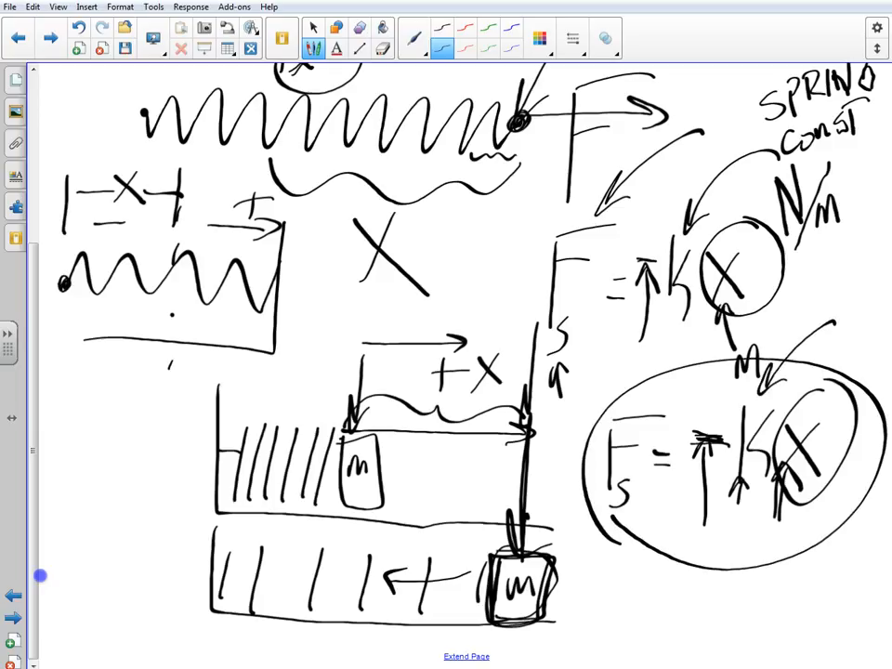
drag(864, 307, 817, 399)
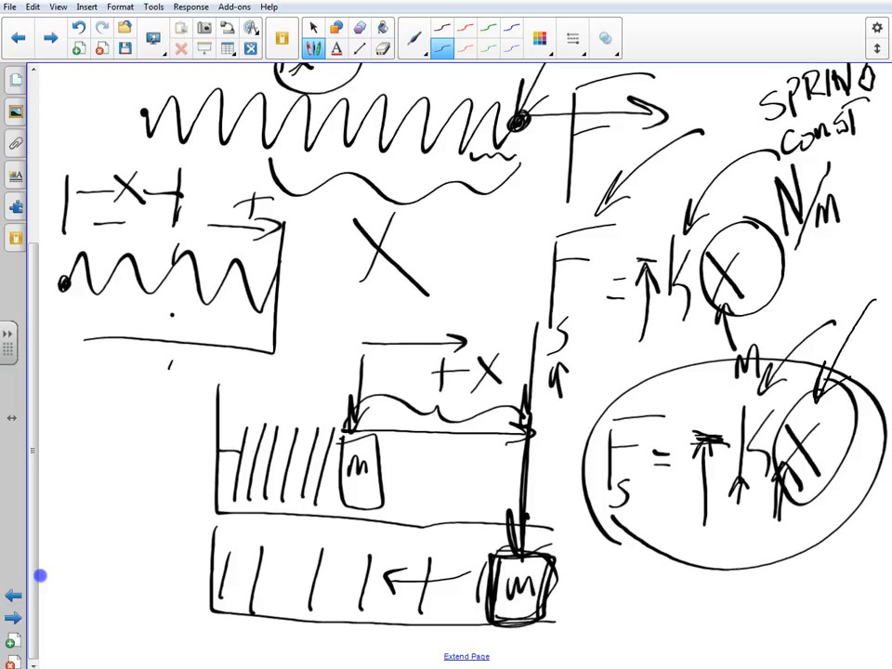